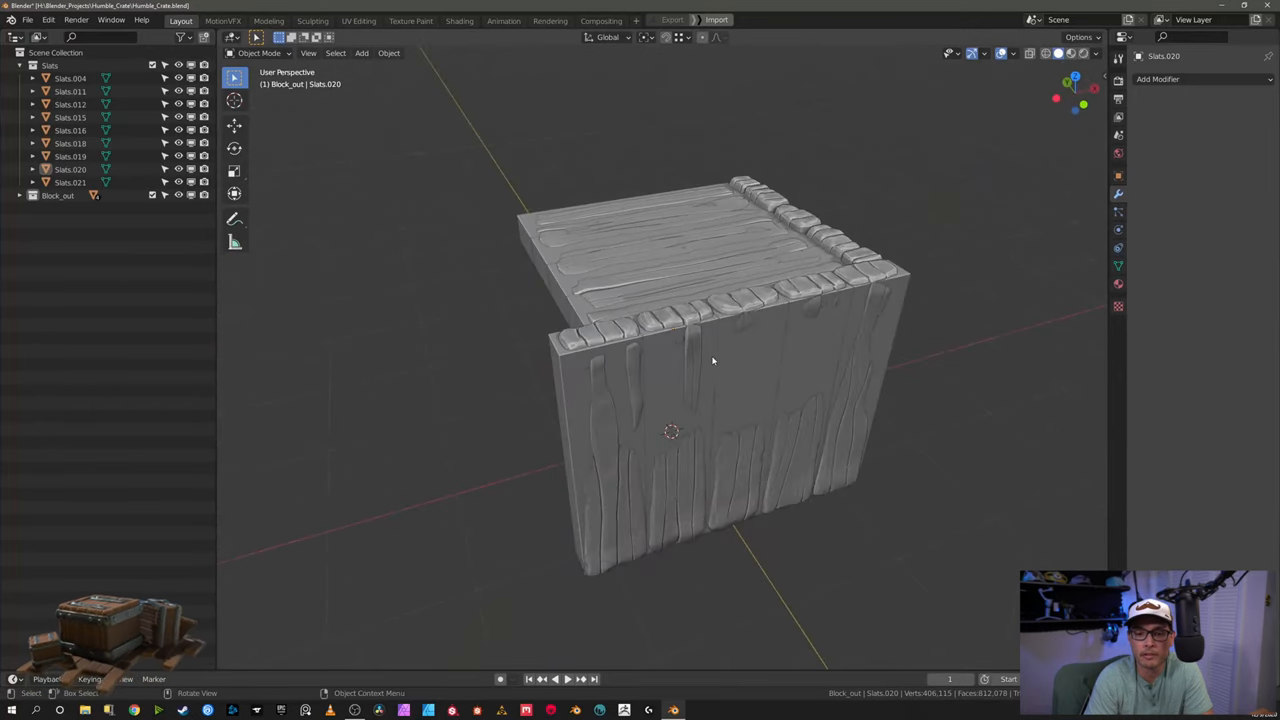
# Step: Orbit around the crate to bring the side wall with plank Slats.012 into view
pyautogui.moveTo(713, 360); pyautogui.dragTo(617, 367)
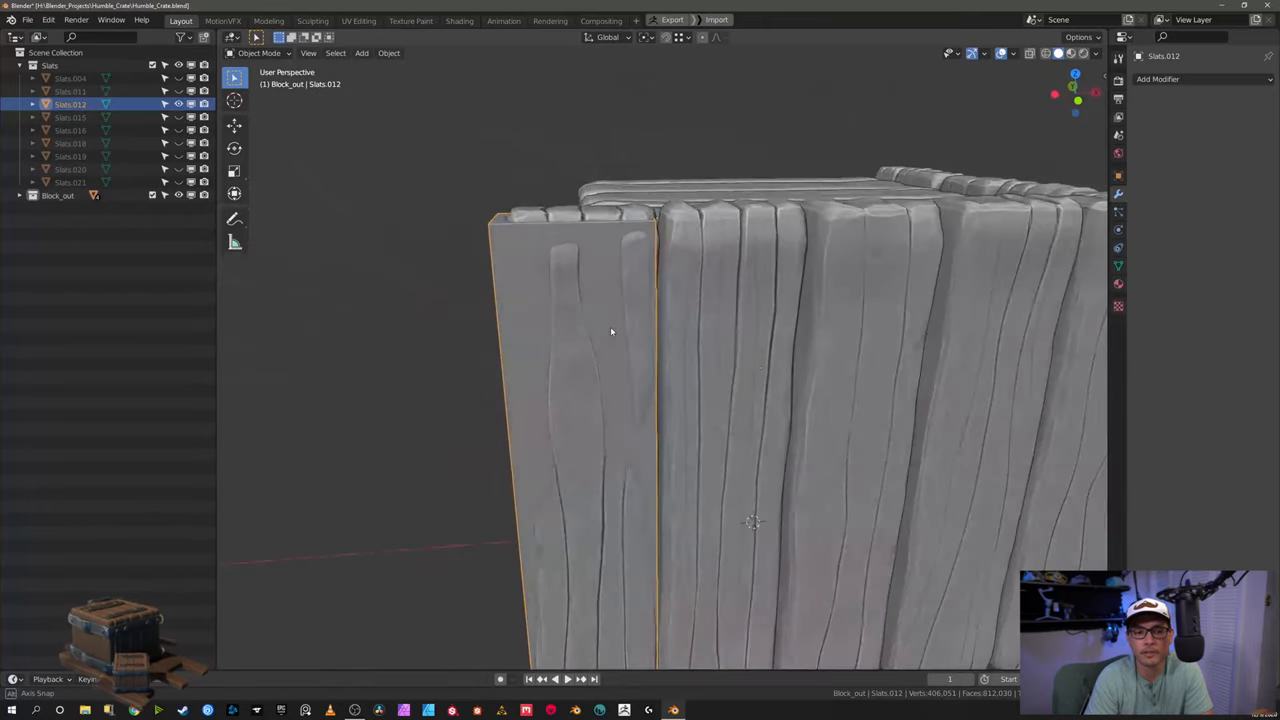
pyautogui.moveTo(610, 331); pyautogui.dragTo(628, 343)
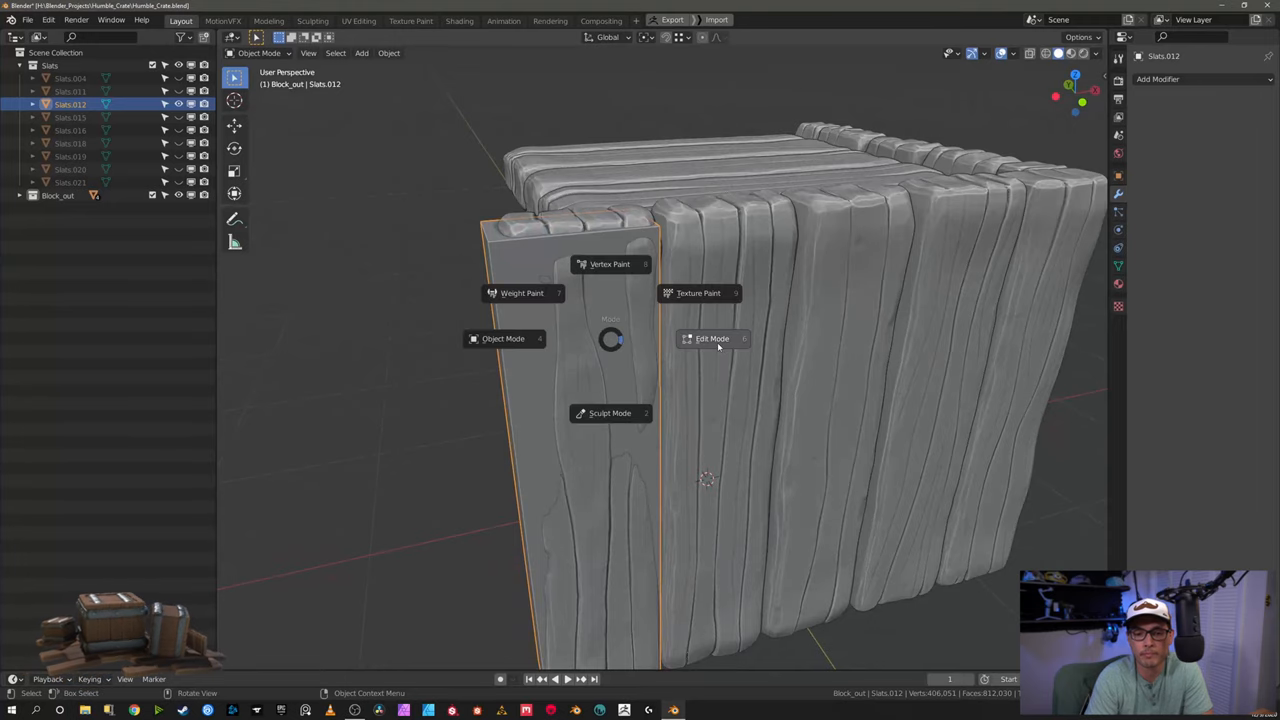
# Step: In Edit Mode, move the low-poly box's top corner vertex onto the plank corner
pyautogui.click(712, 338)
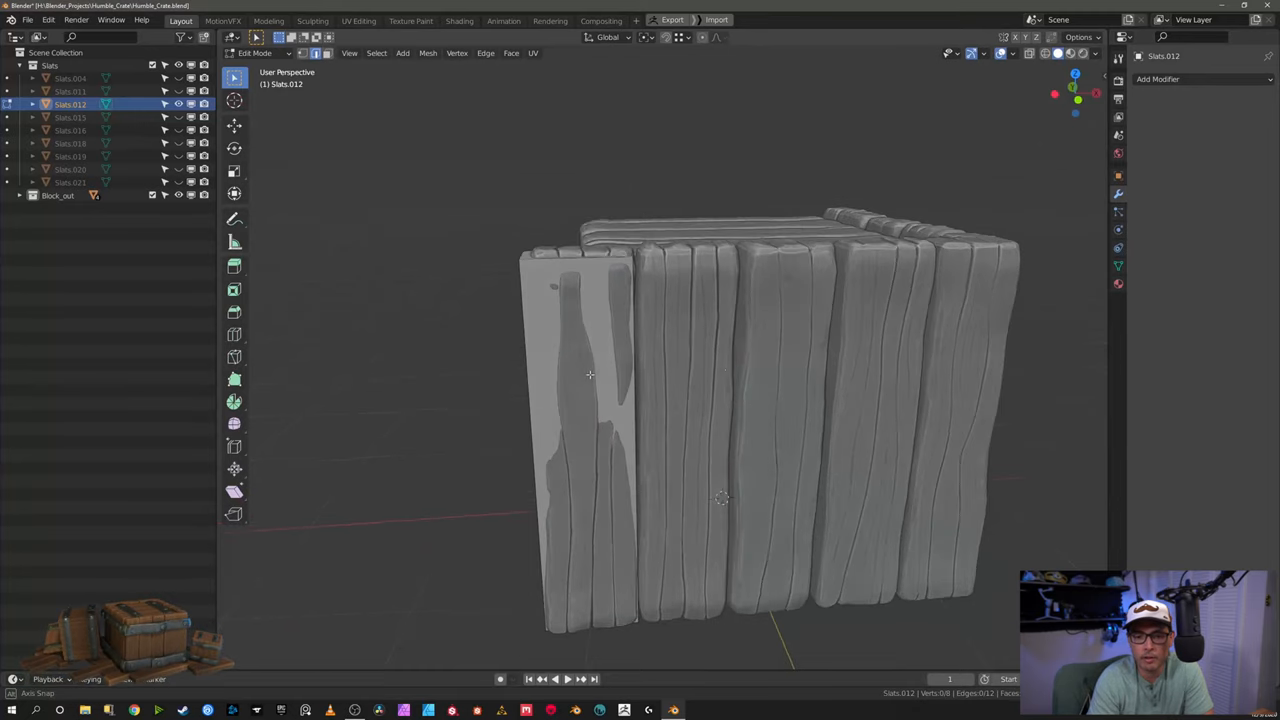
pyautogui.moveTo(700, 400); pyautogui.dragTo(670, 360)
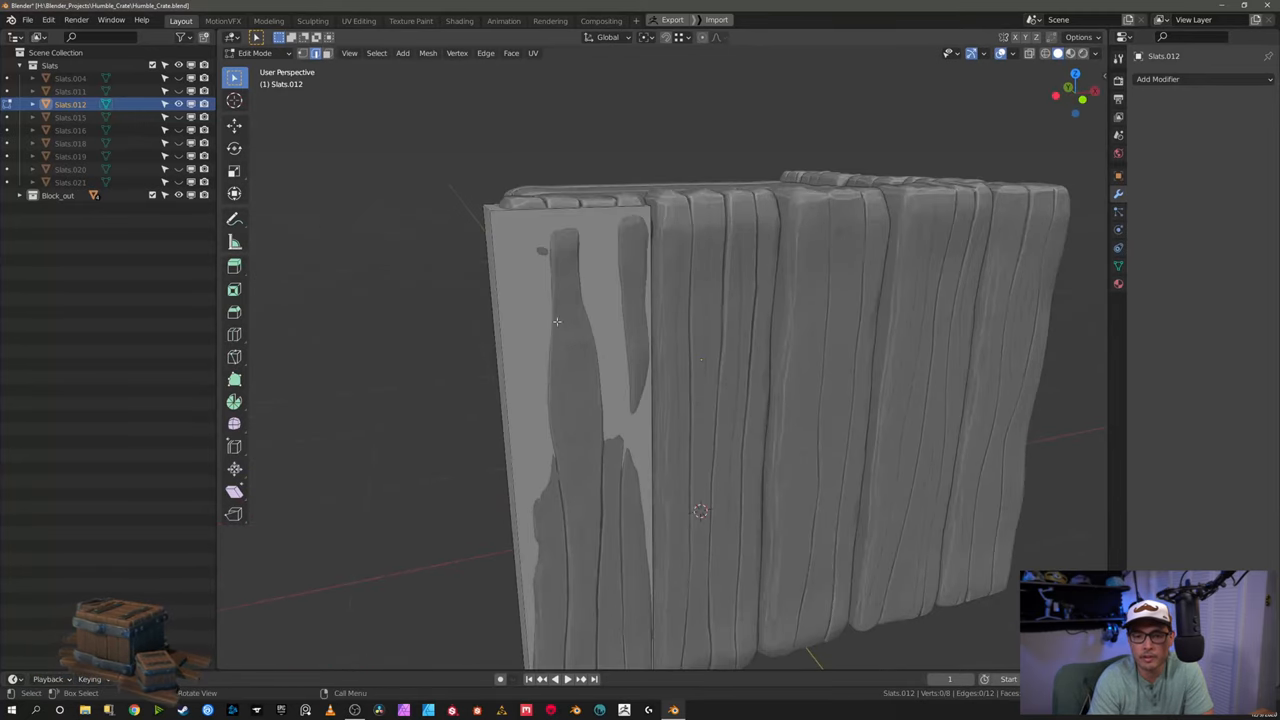
pyautogui.moveTo(541, 307)
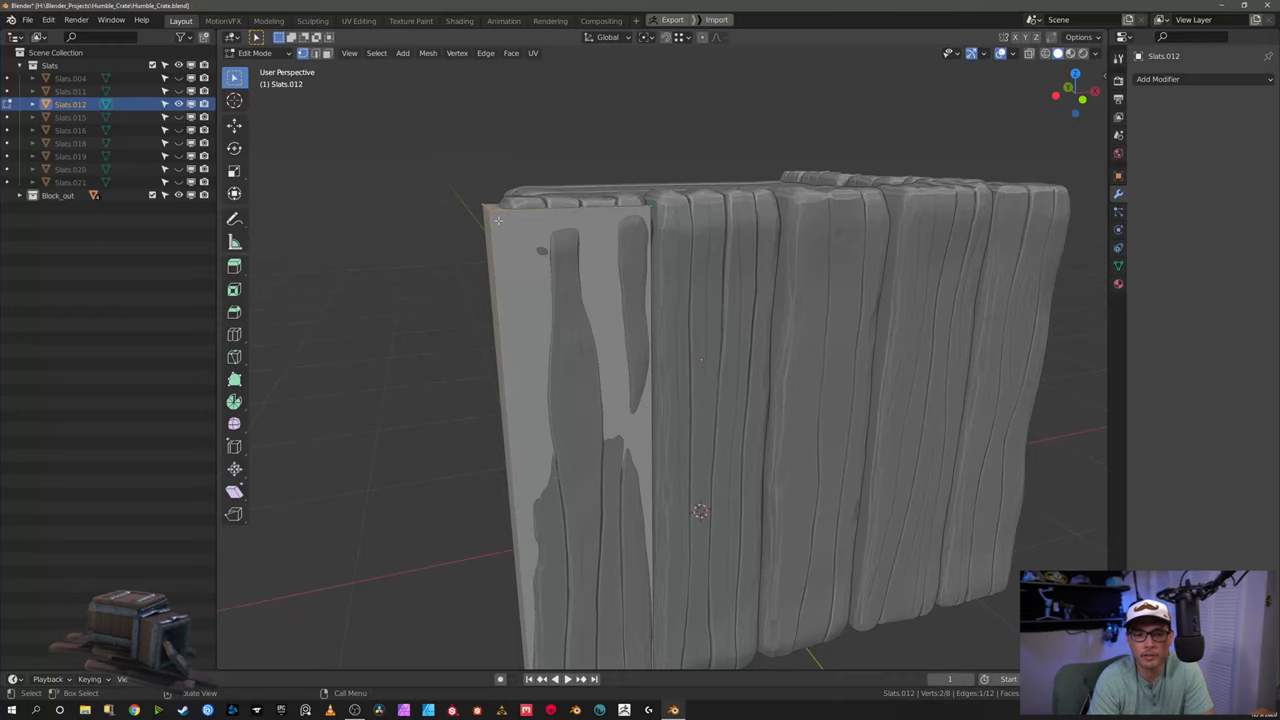
pyautogui.click(234, 125)
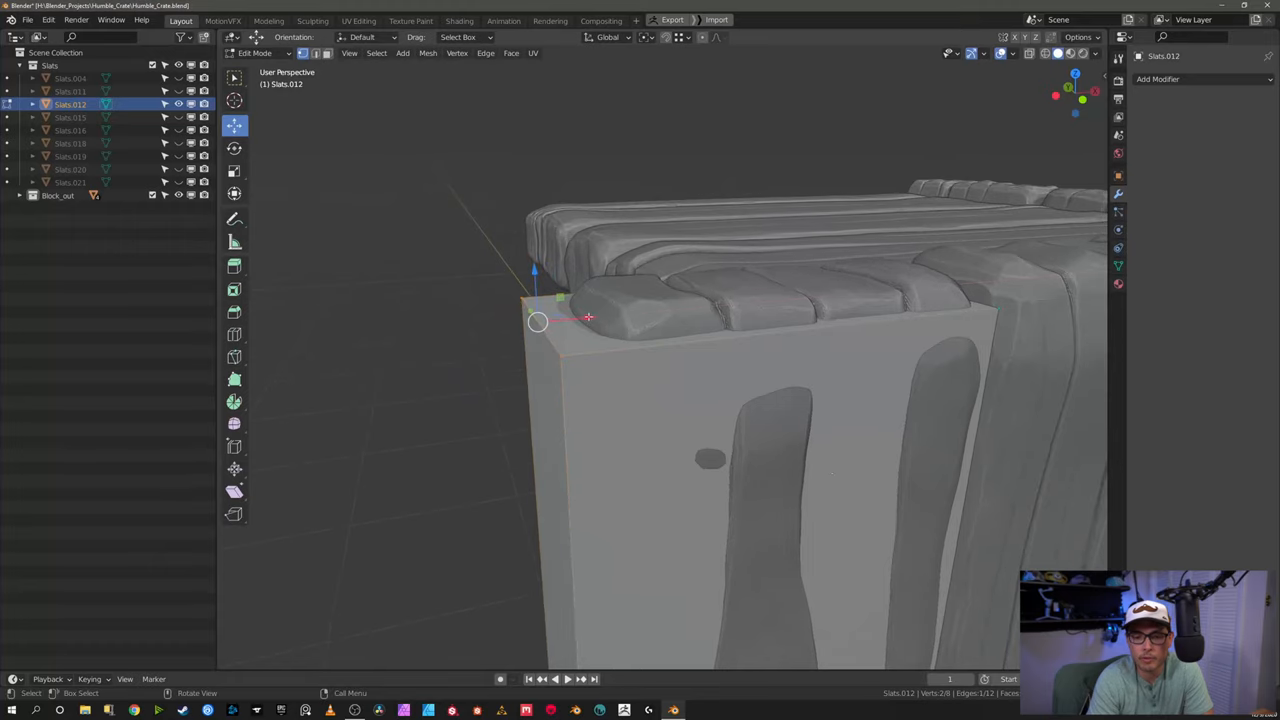
pyautogui.press('g')
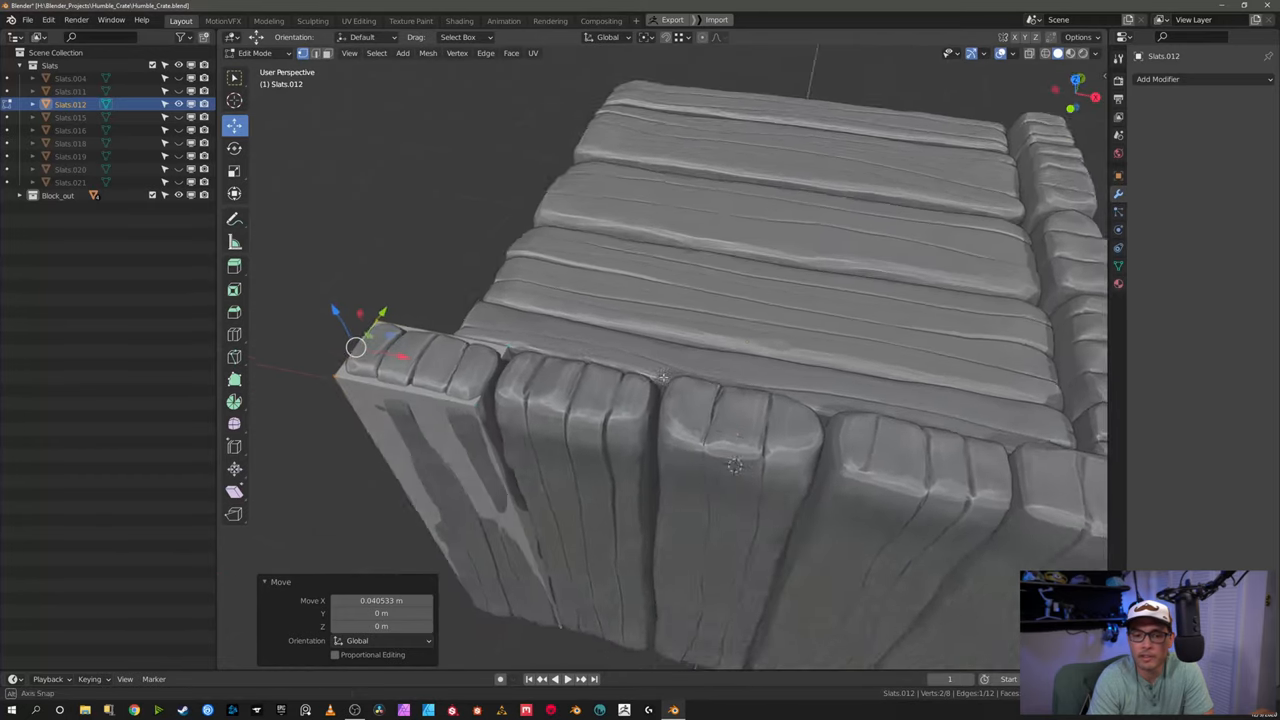
pyautogui.press('Tab')
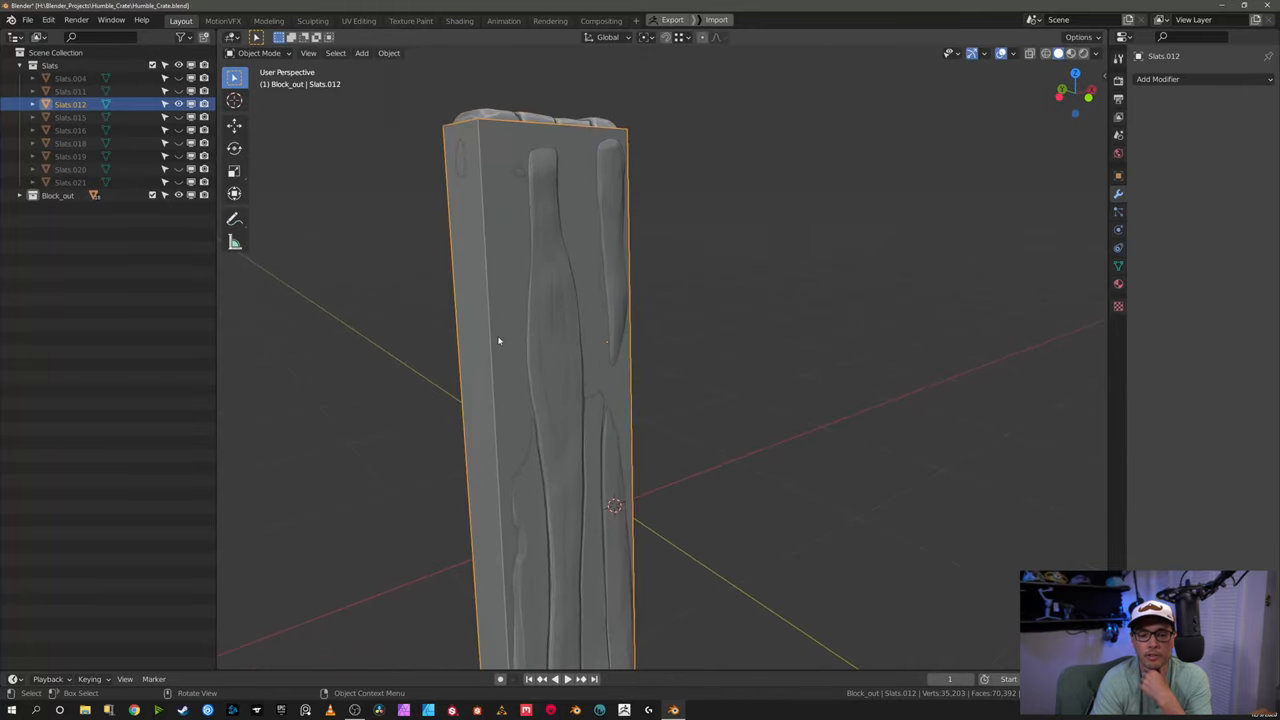
# Step: Add three lengthwise loop cuts and raise the top edge to plank height in front view
pyautogui.press('Tab')
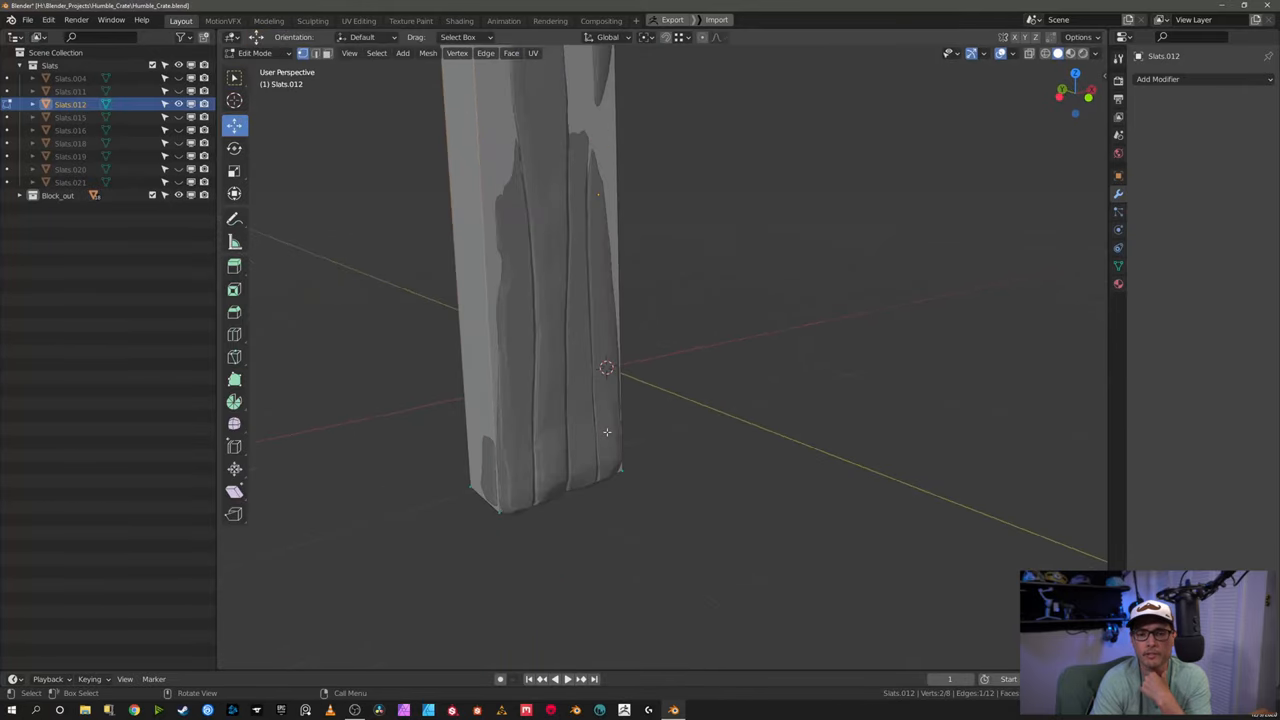
pyautogui.moveTo(607, 365); pyautogui.dragTo(466, 401)
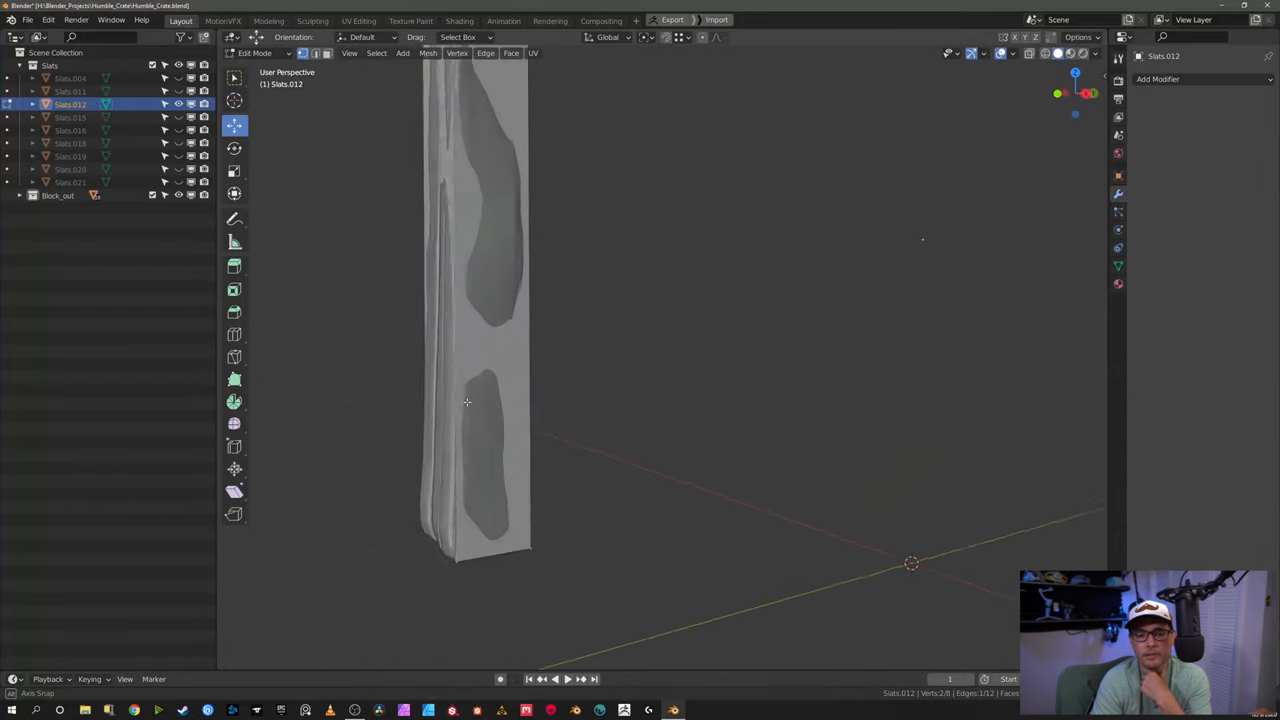
pyautogui.moveTo(466, 402); pyautogui.dragTo(587, 380)
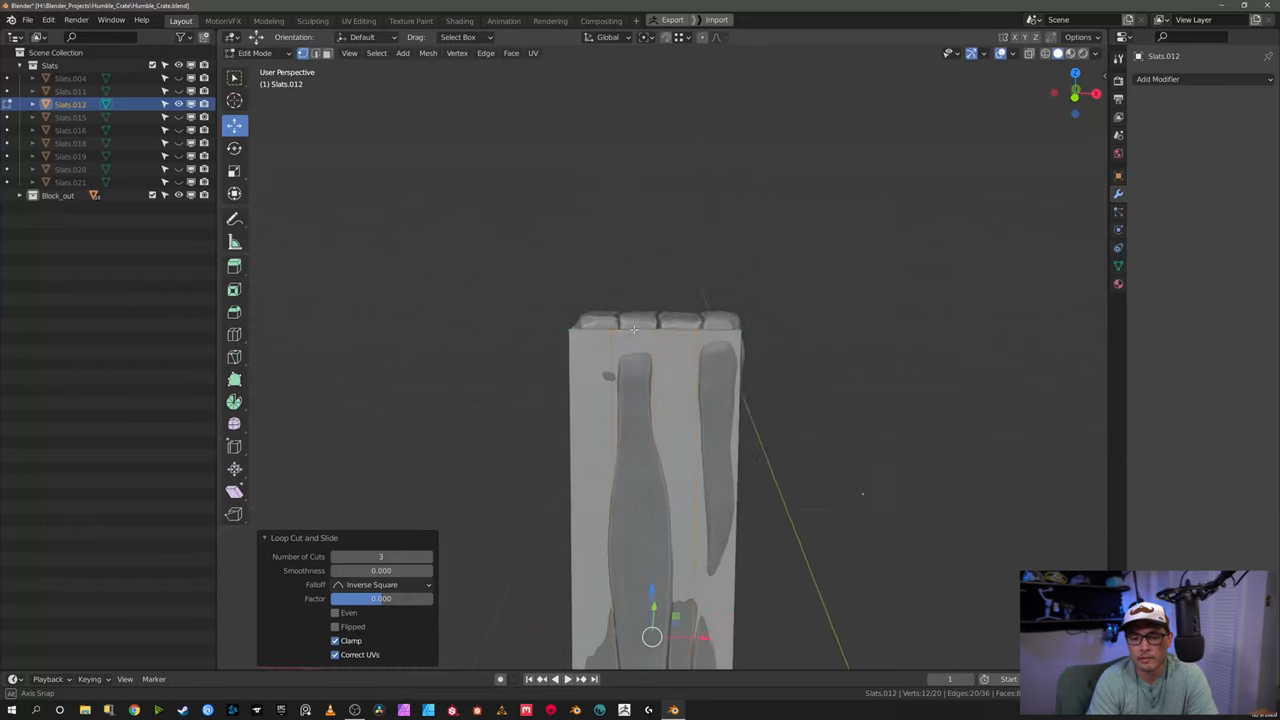
pyautogui.moveTo(650, 450); pyautogui.dragTo(620, 380)
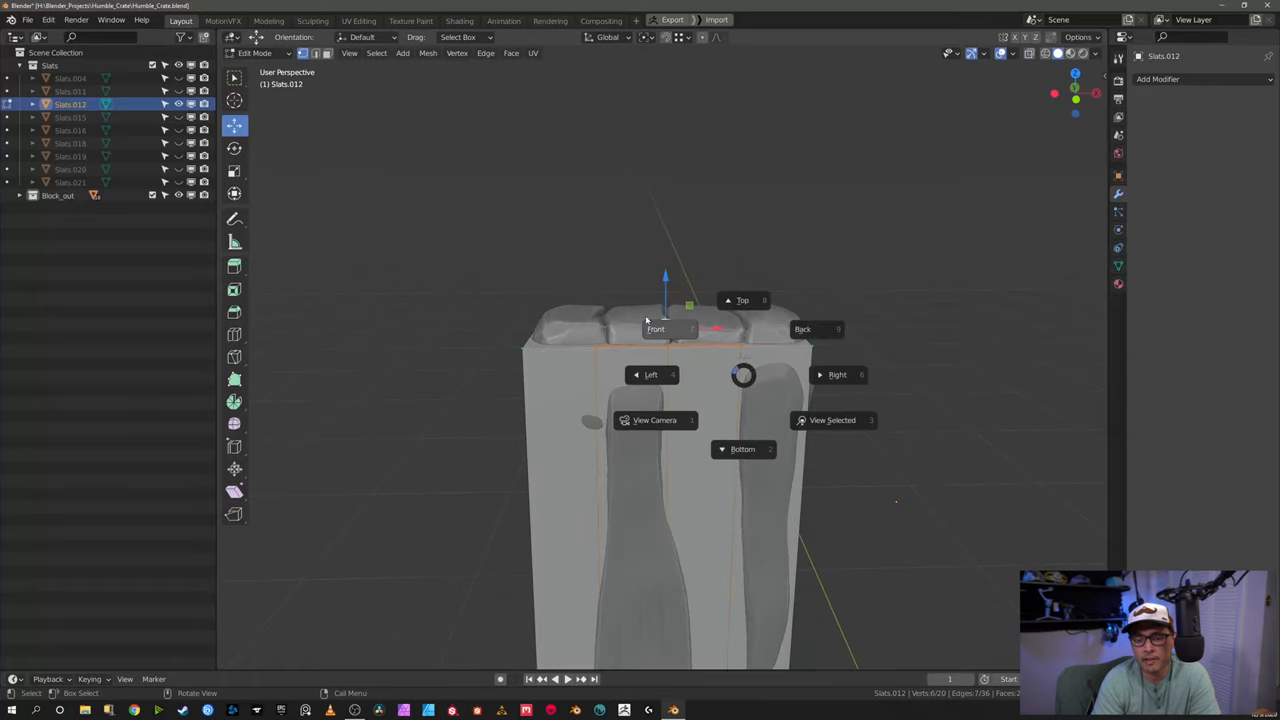
pyautogui.click(655, 328)
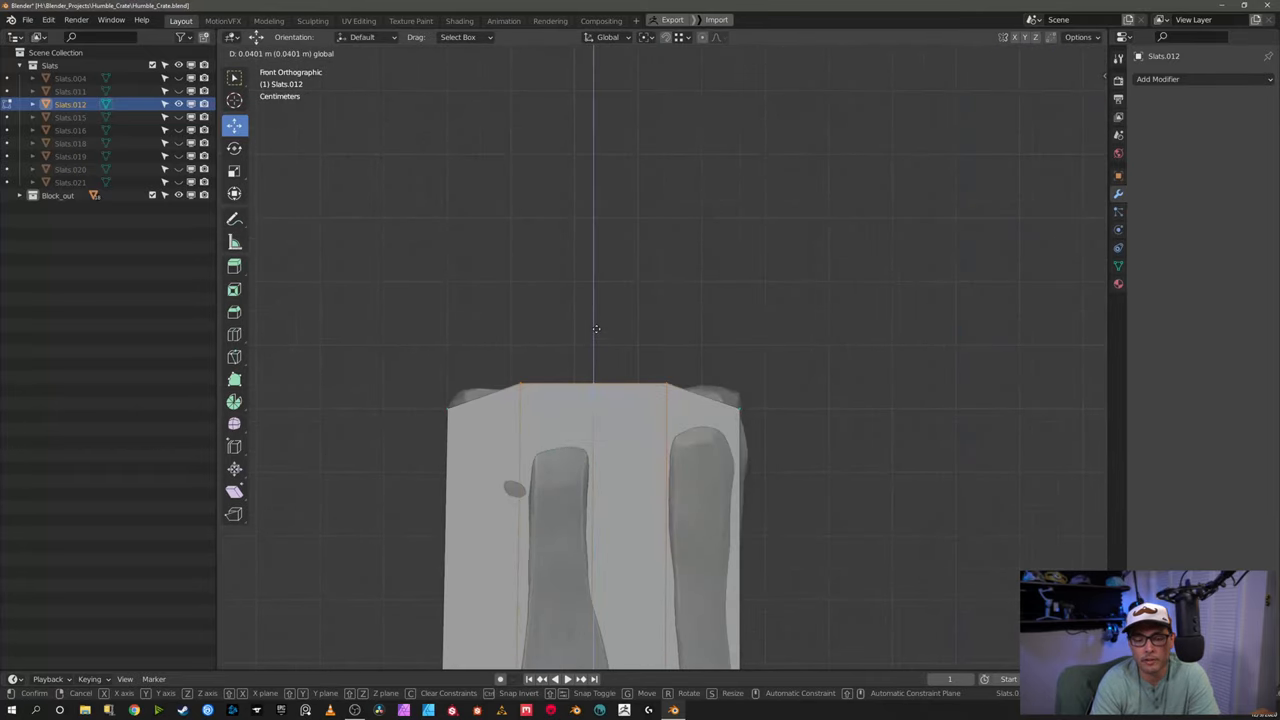
pyautogui.press('Tab')
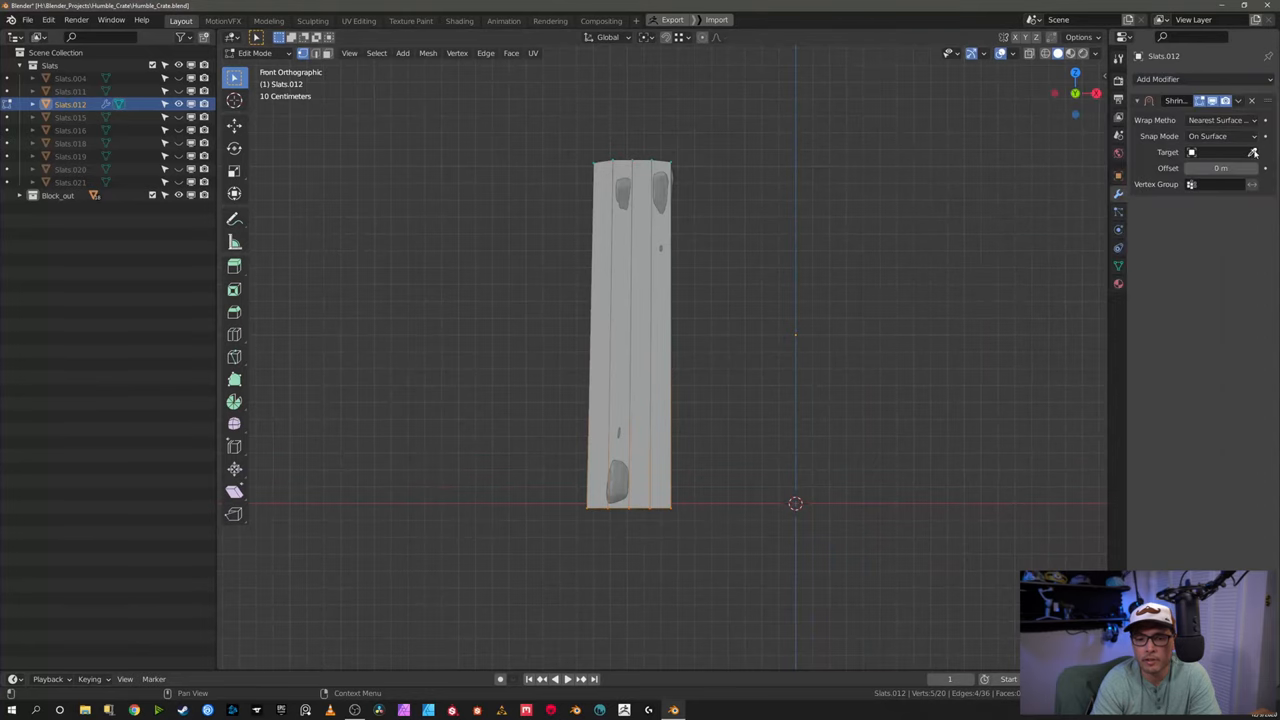
# Step: Shrinkwrap onto the high-poly slats, then add and slide a horizontal loop across the top
pyautogui.click(1220, 151)
pyautogui.write('.001')
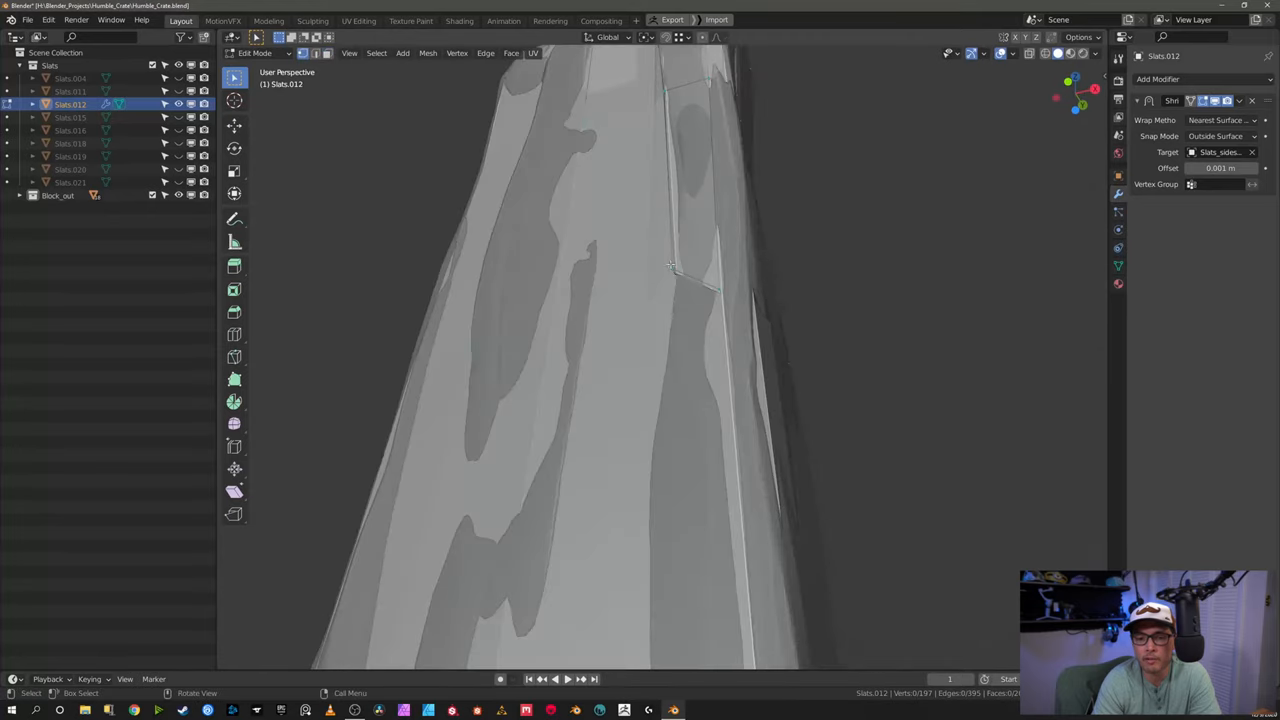
pyautogui.press('m')
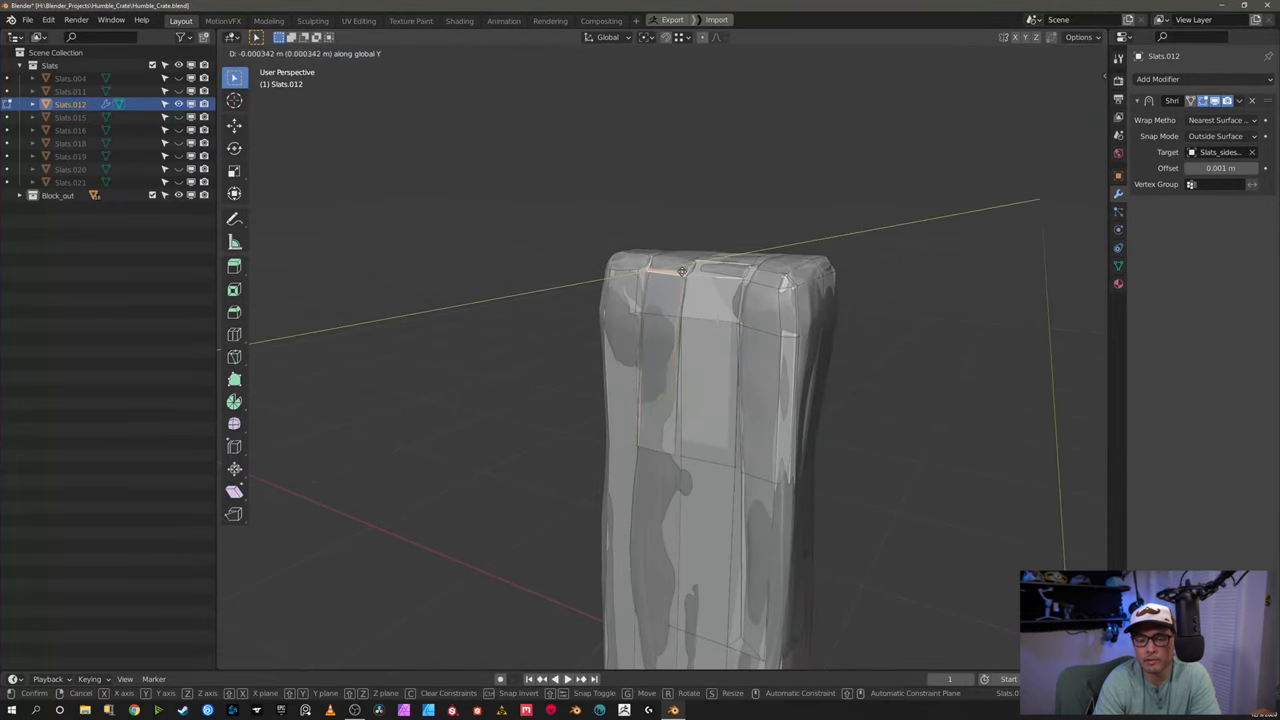
pyautogui.press('z')
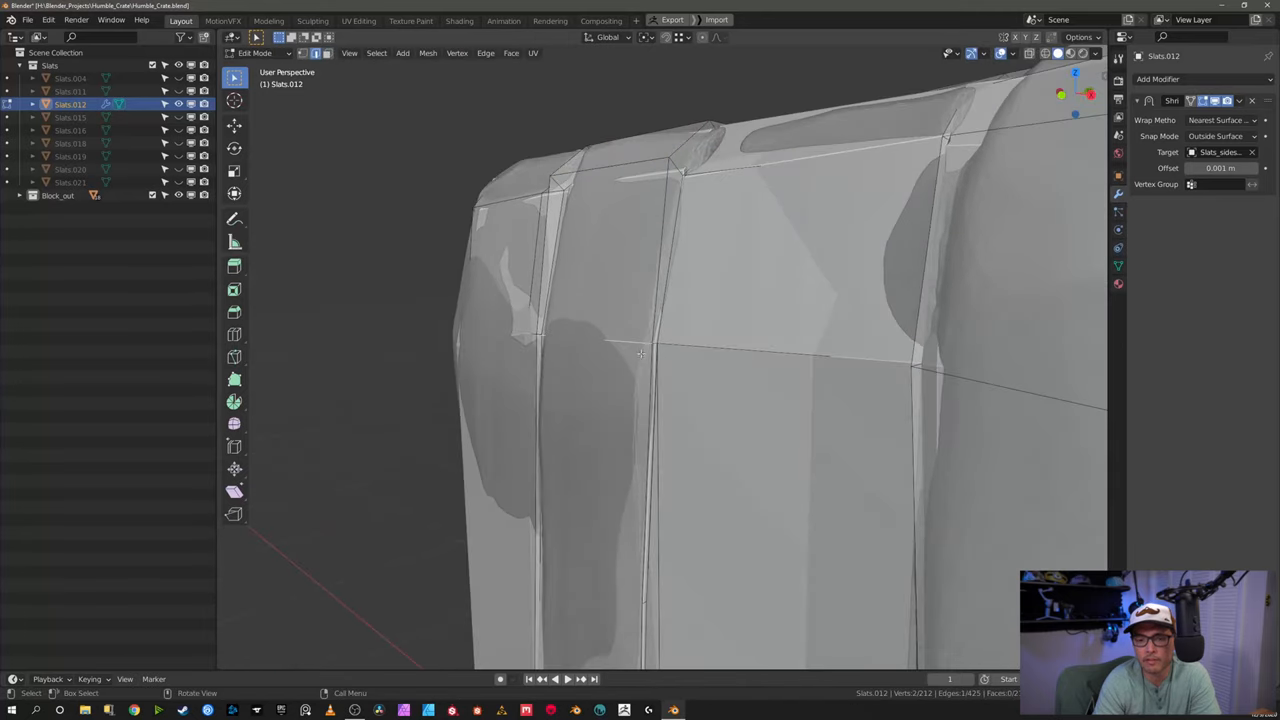
pyautogui.click(640, 353)
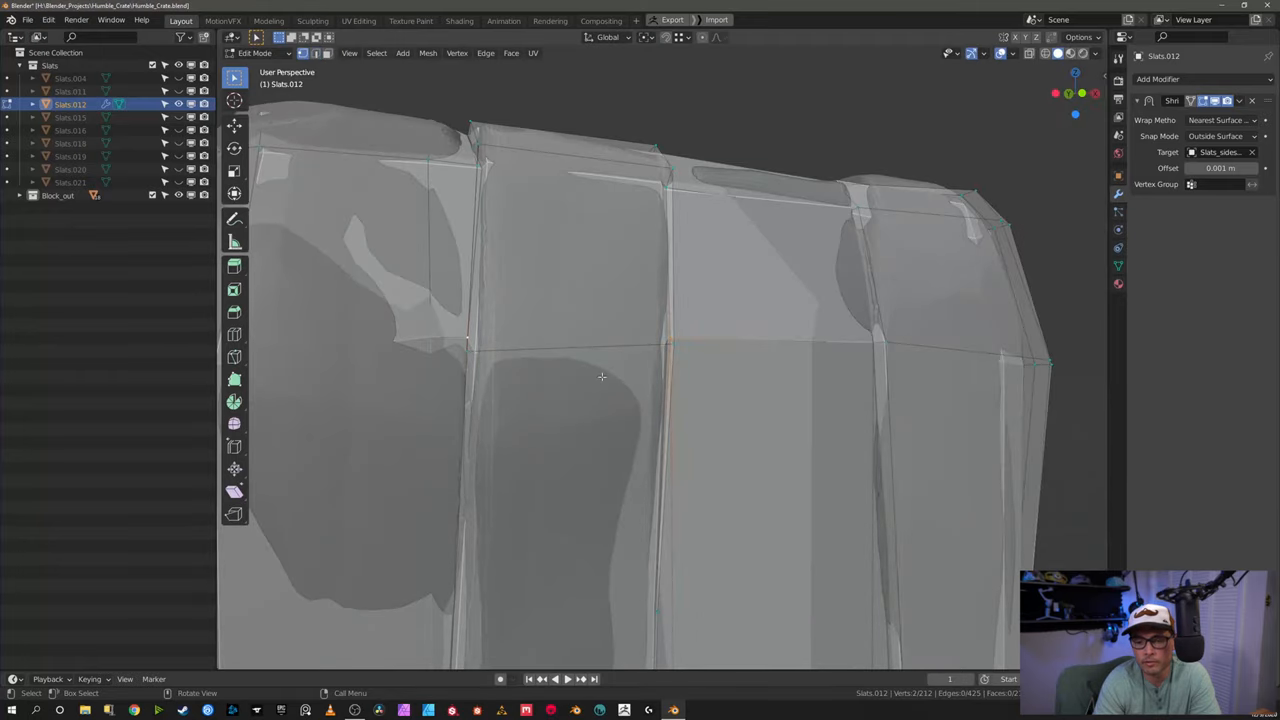
pyautogui.press('Tab')
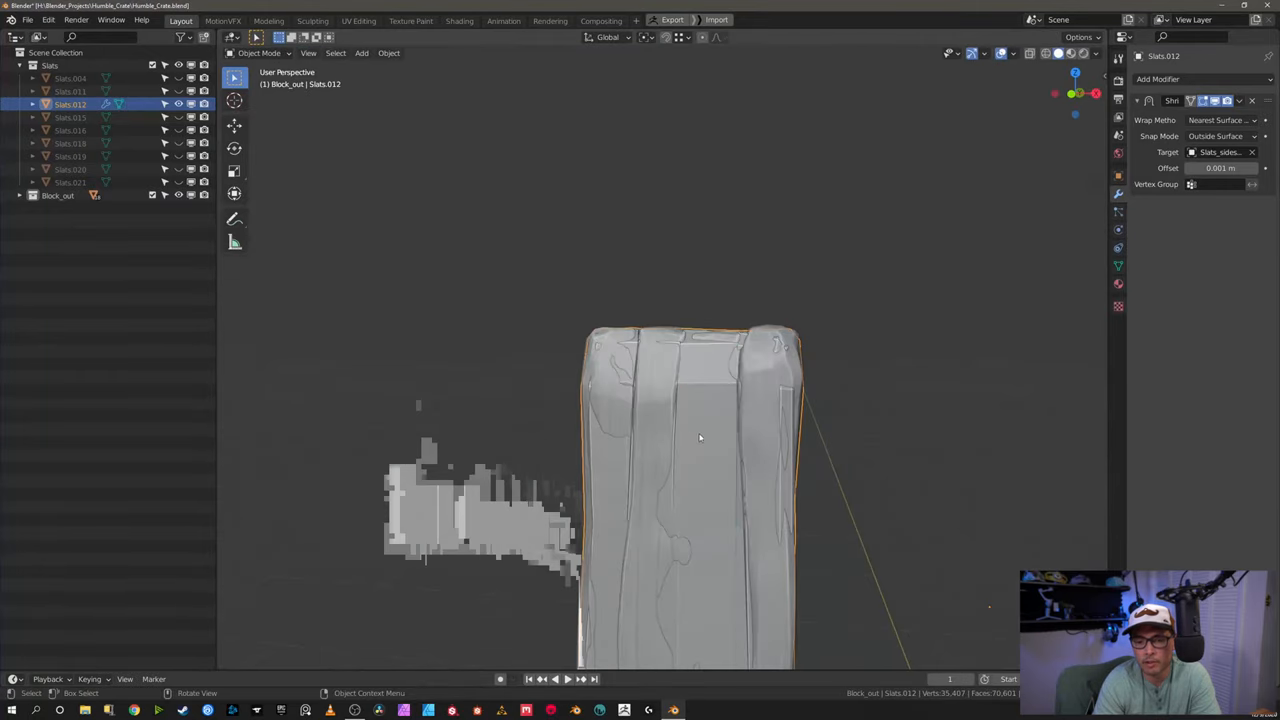
# Step: Select planks_top_low_02 and select all its geometry in Edit Mode to view the UVs
pyautogui.press('Tab')
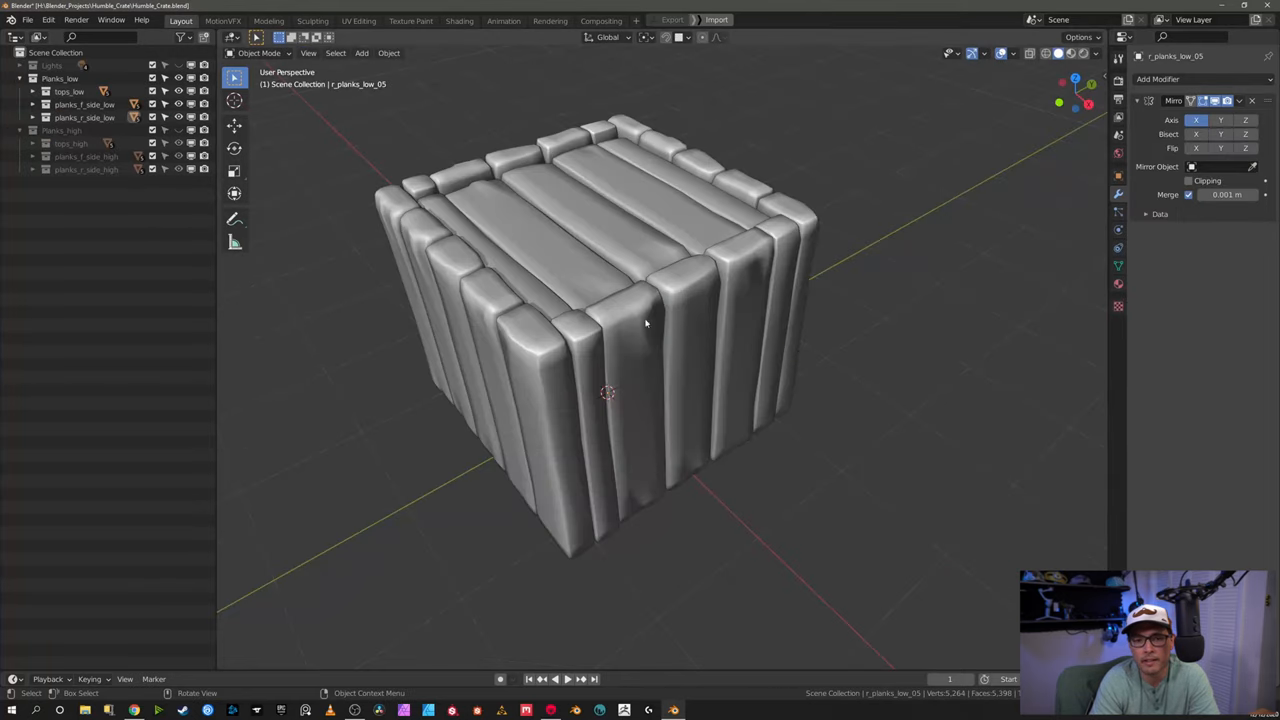
pyautogui.click(358, 20)
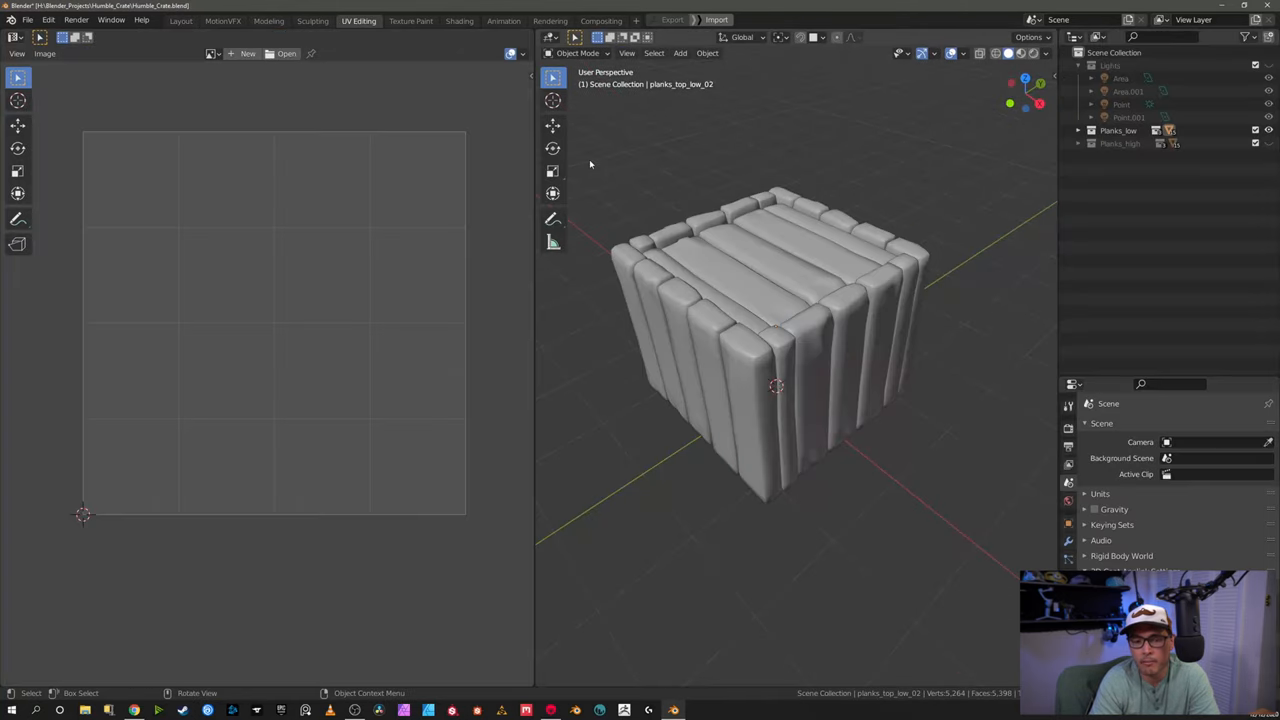
pyautogui.press('Tab')
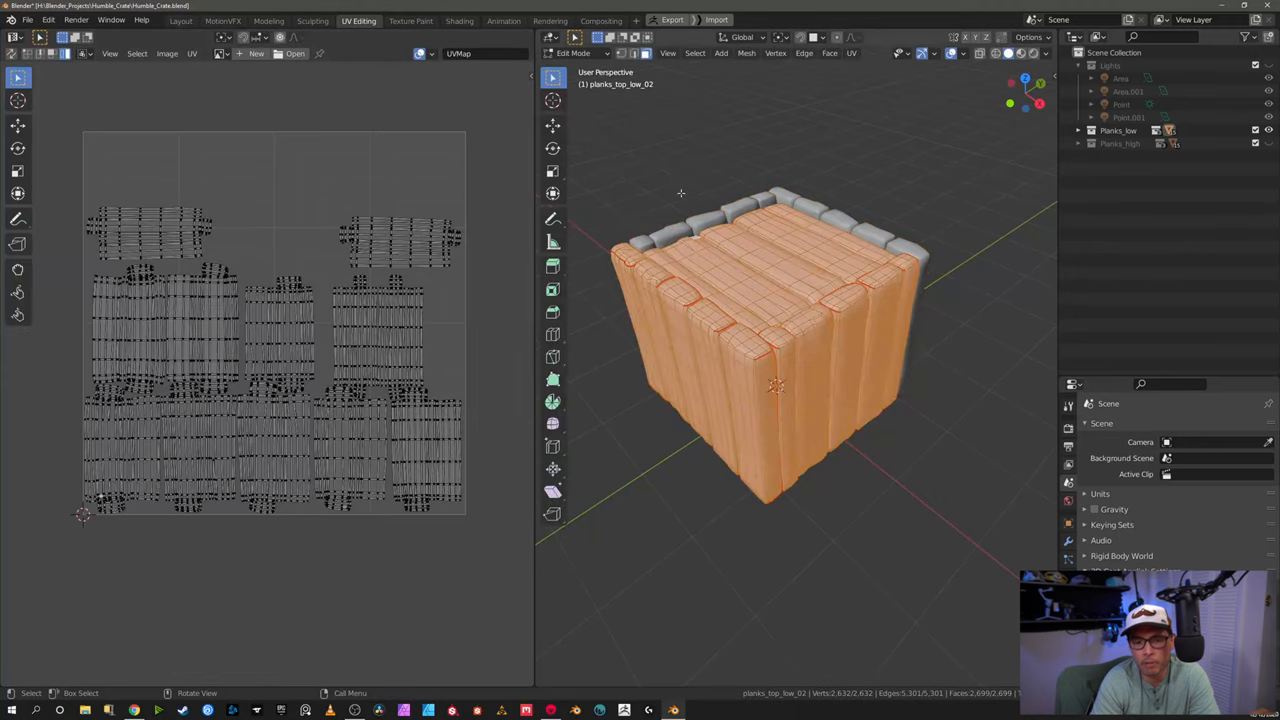
pyautogui.press('a')
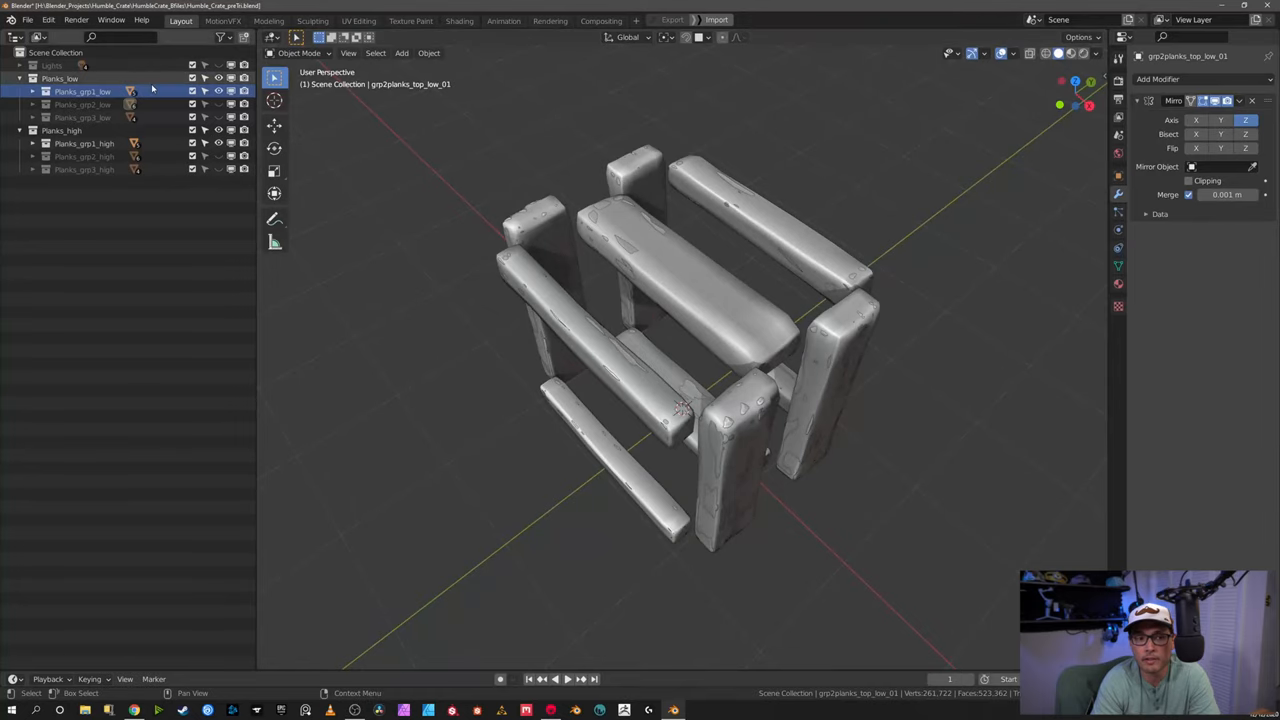
# Step: Toggle a low-poly plank group's visibility in the Outliner
pyautogui.click(218, 104)
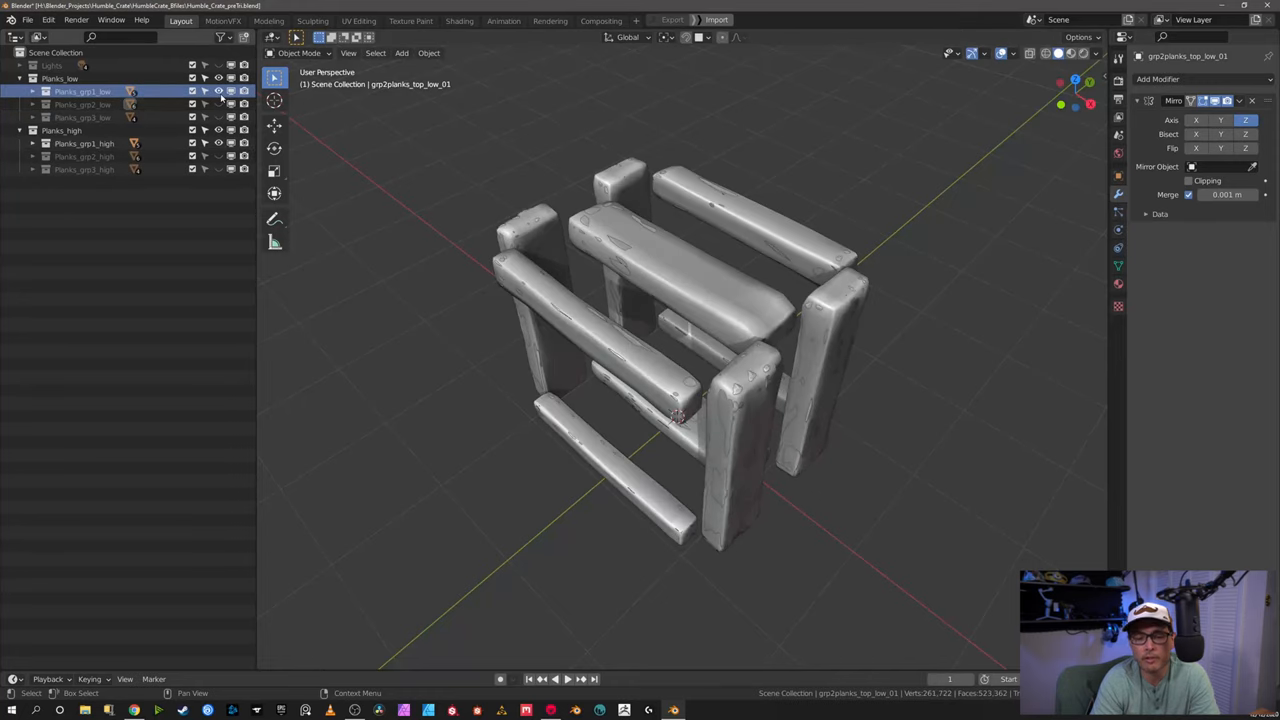
pyautogui.moveTo(218, 104)
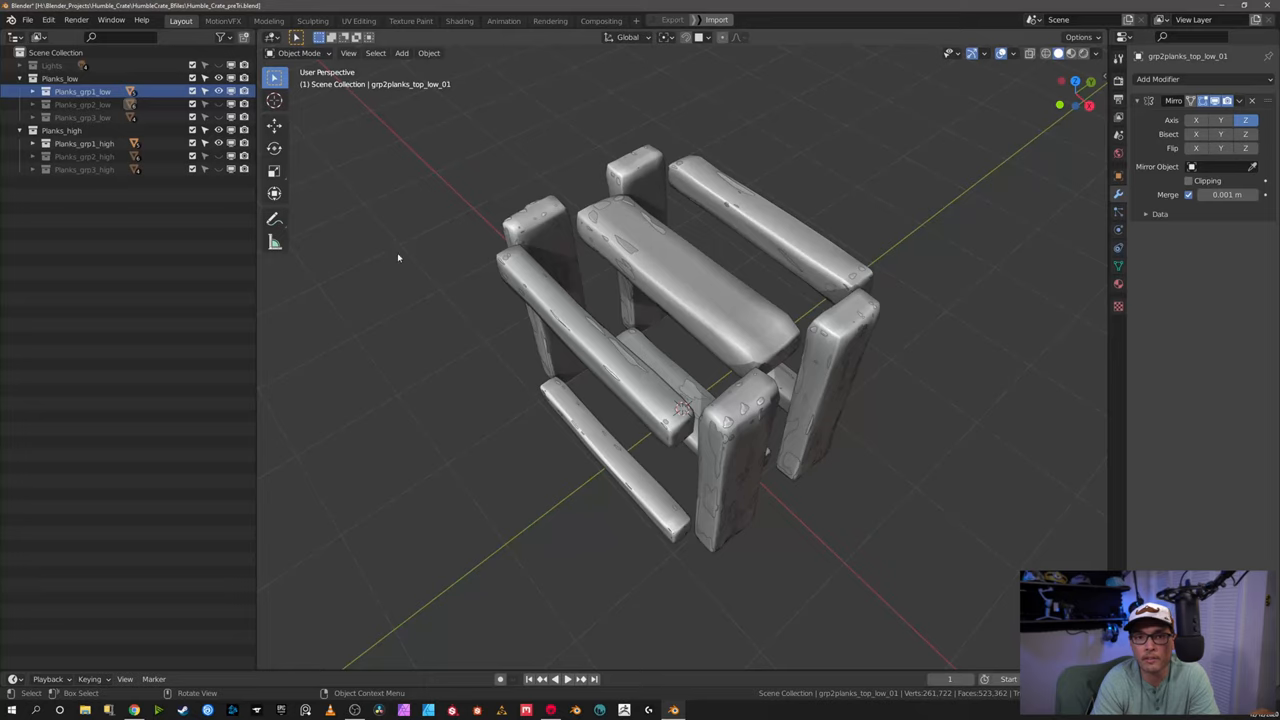
pyautogui.moveTo(413, 256)
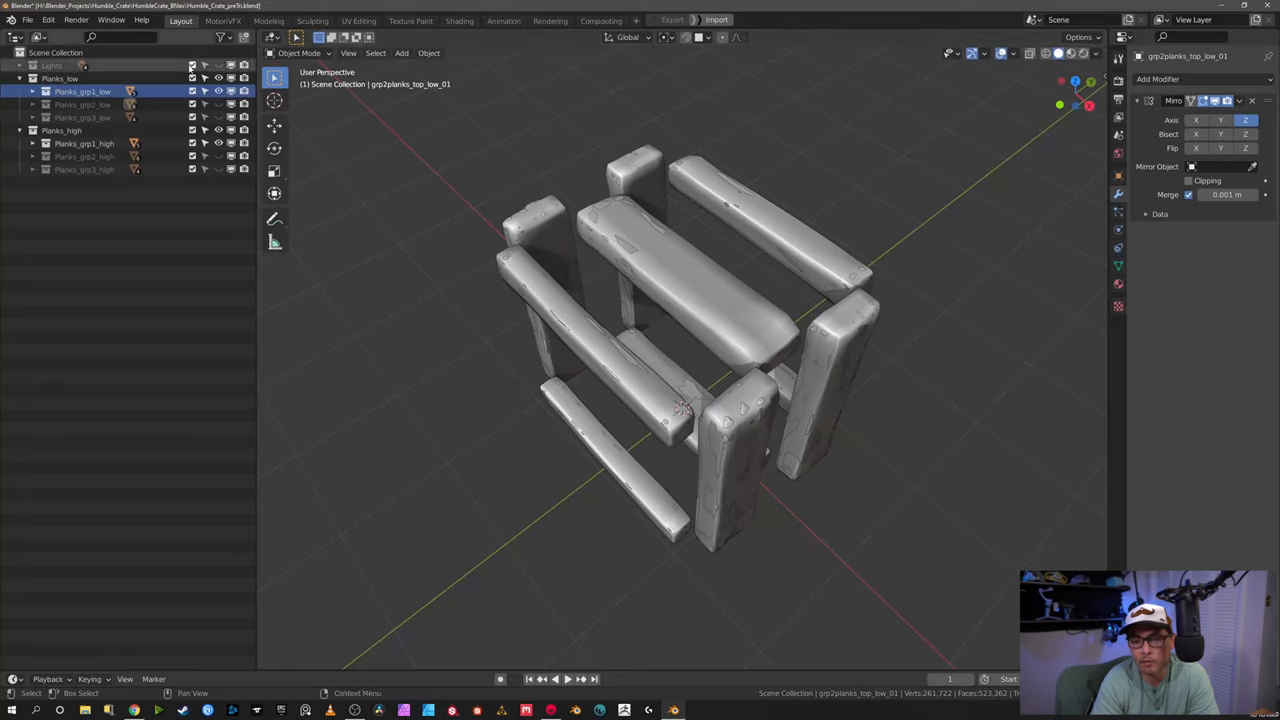
pyautogui.moveTo(420, 232)
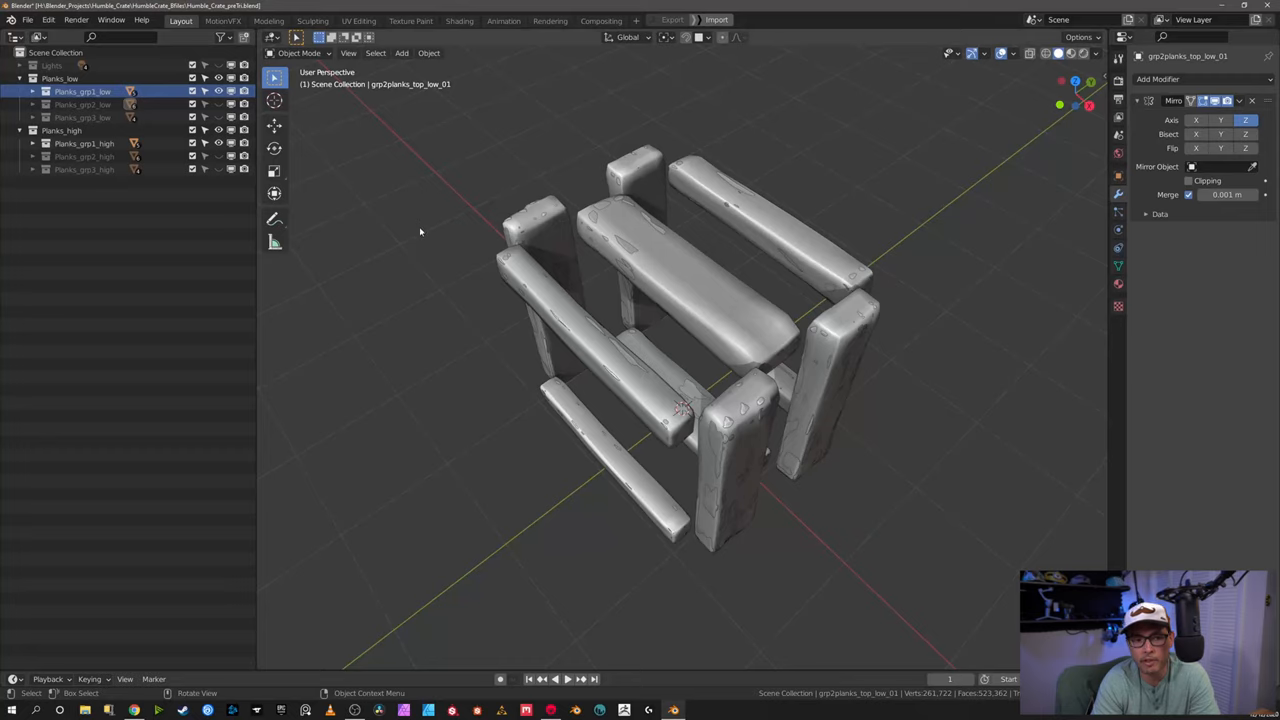
pyautogui.moveTo(334, 178)
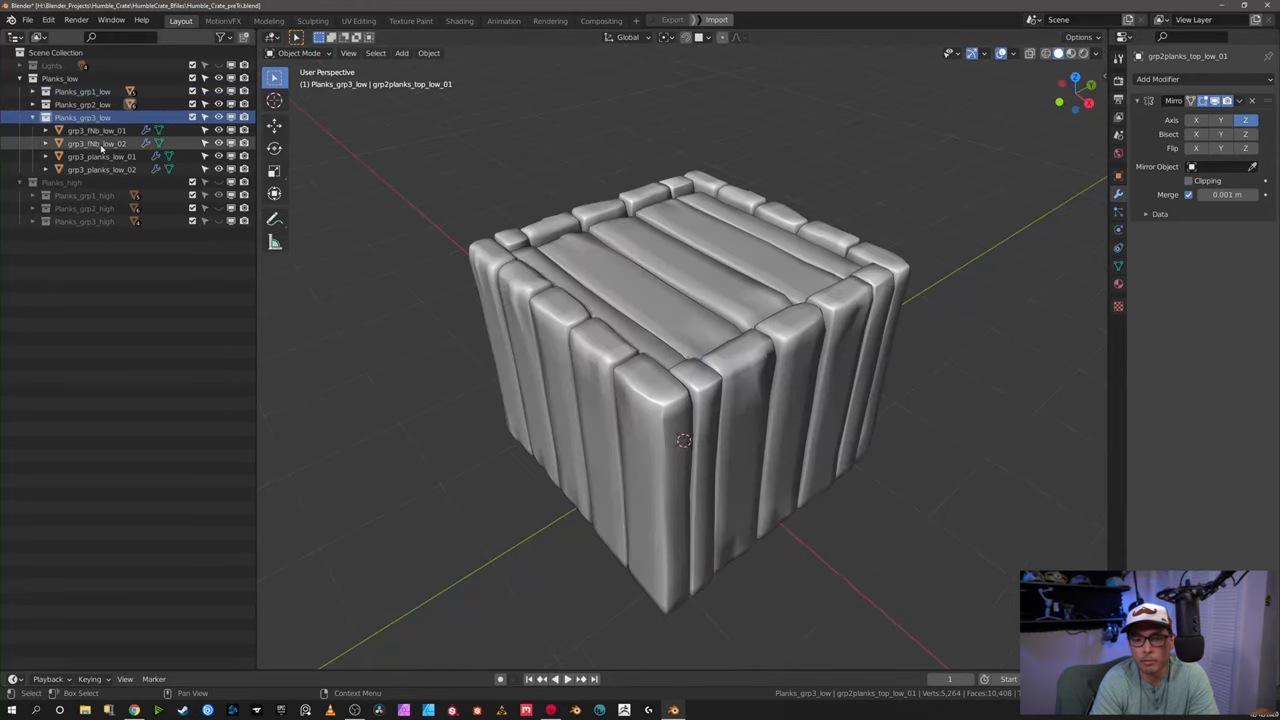
# Step: Isolate Planks_grp3_low and select its pieces, starting with grp3_fNb_low_01
pyautogui.click(218, 104)
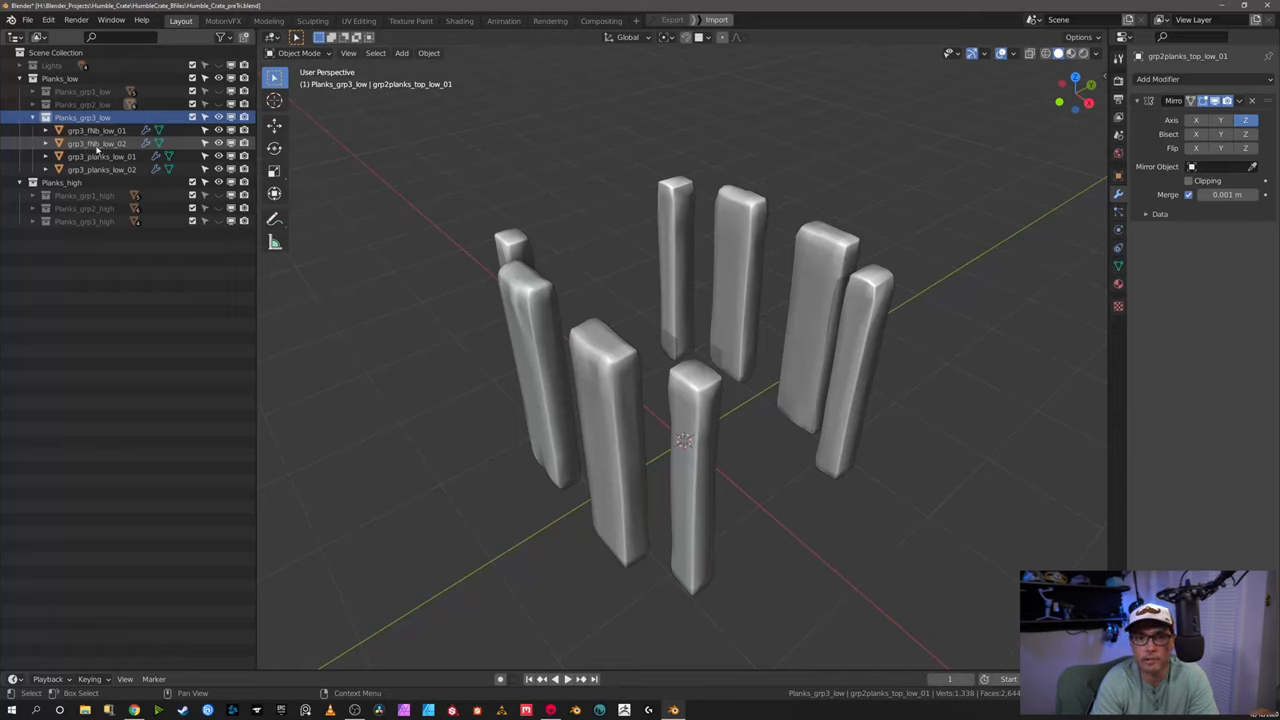
pyautogui.click(97, 130)
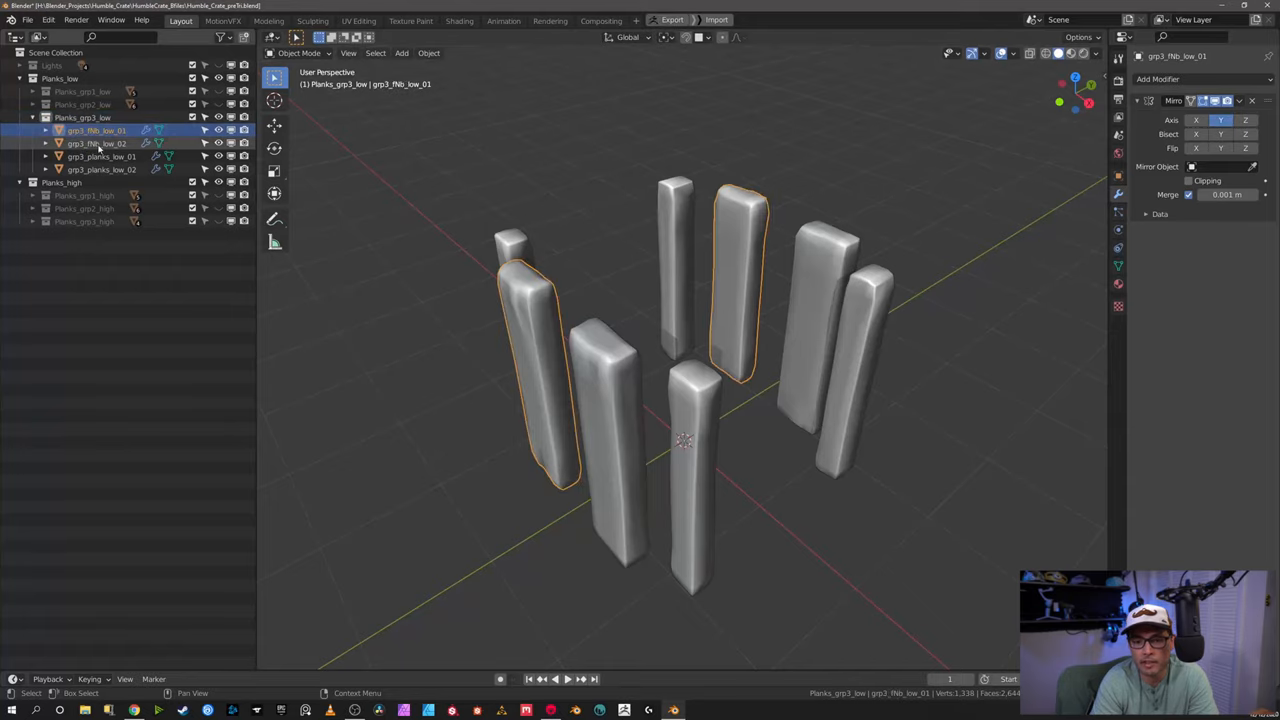
pyautogui.click(100, 169)
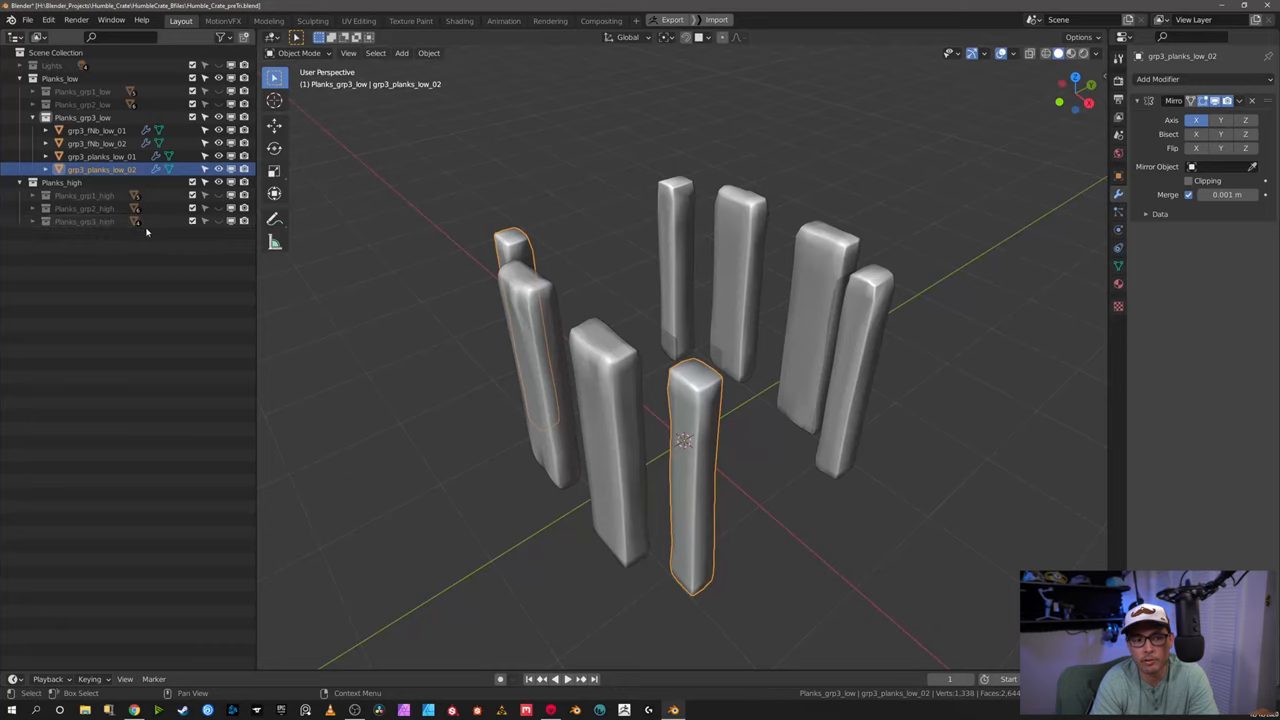
# Step: Compare with Planks_grp3_high's grp3_planks_high_01, then restore all low-poly groups
pyautogui.click(33, 221)
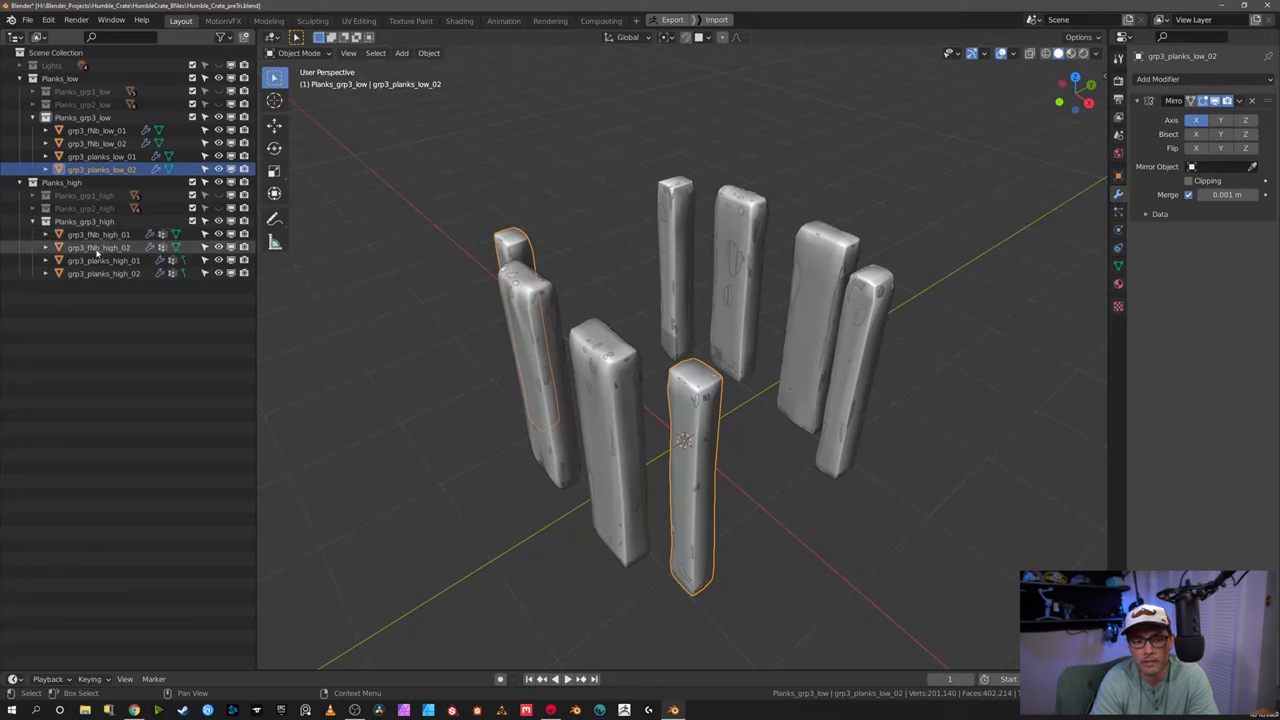
pyautogui.moveTo(110, 253)
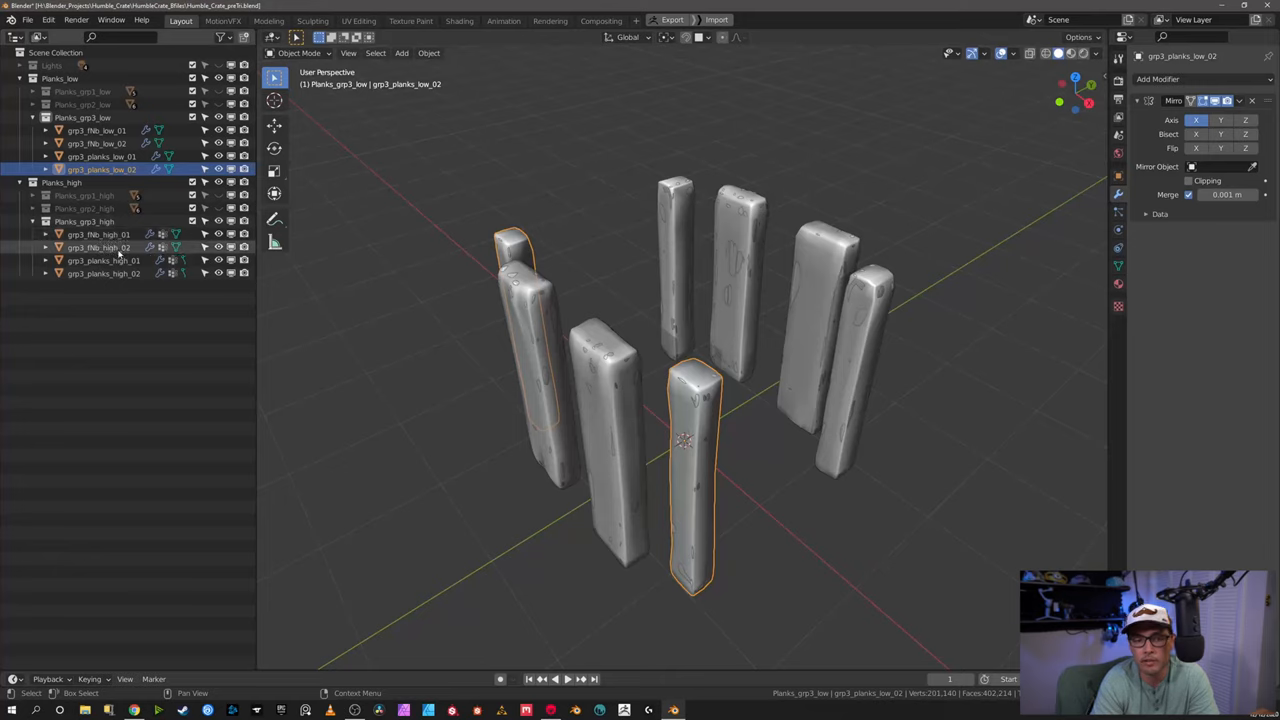
pyautogui.click(103, 260)
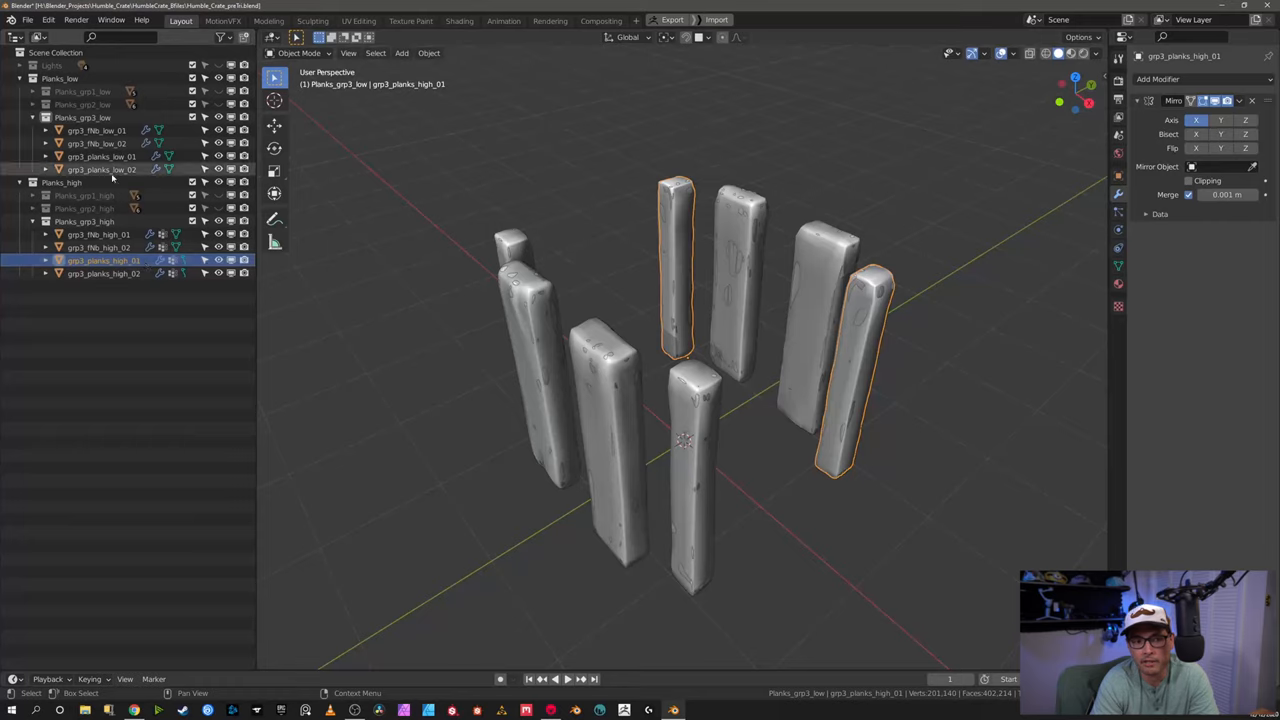
pyautogui.click(100, 156)
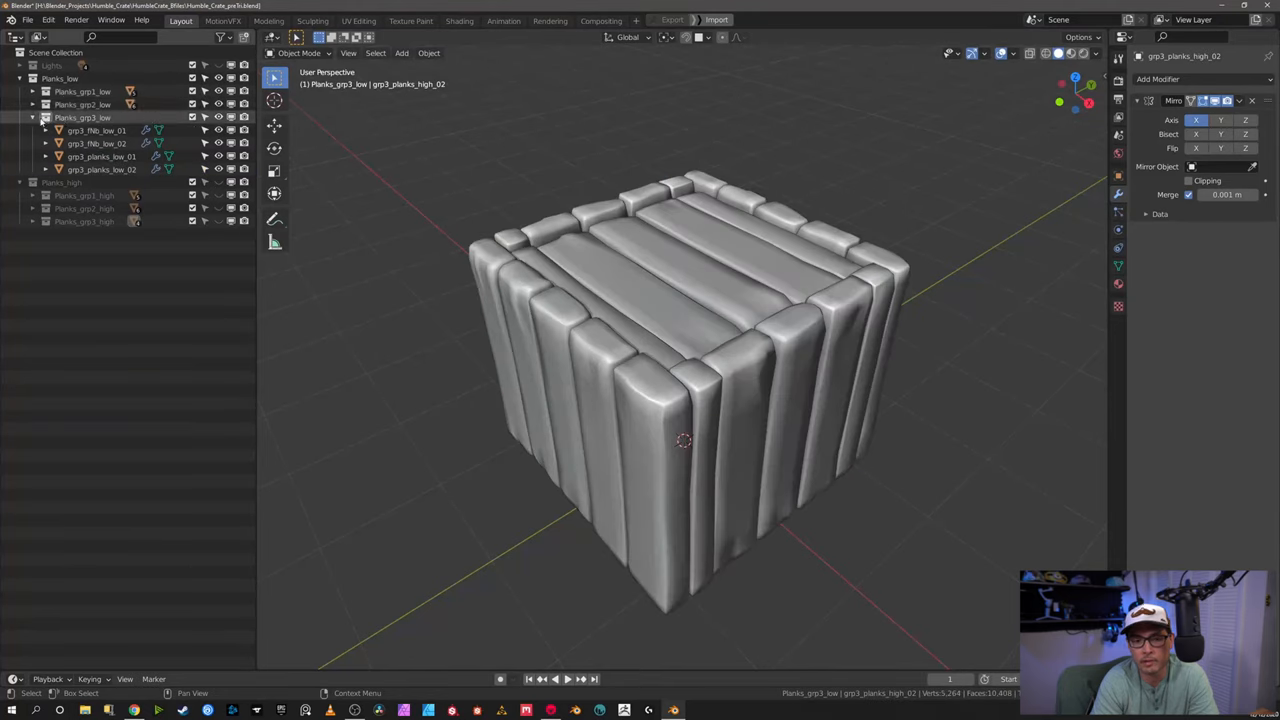
pyautogui.click(32, 117)
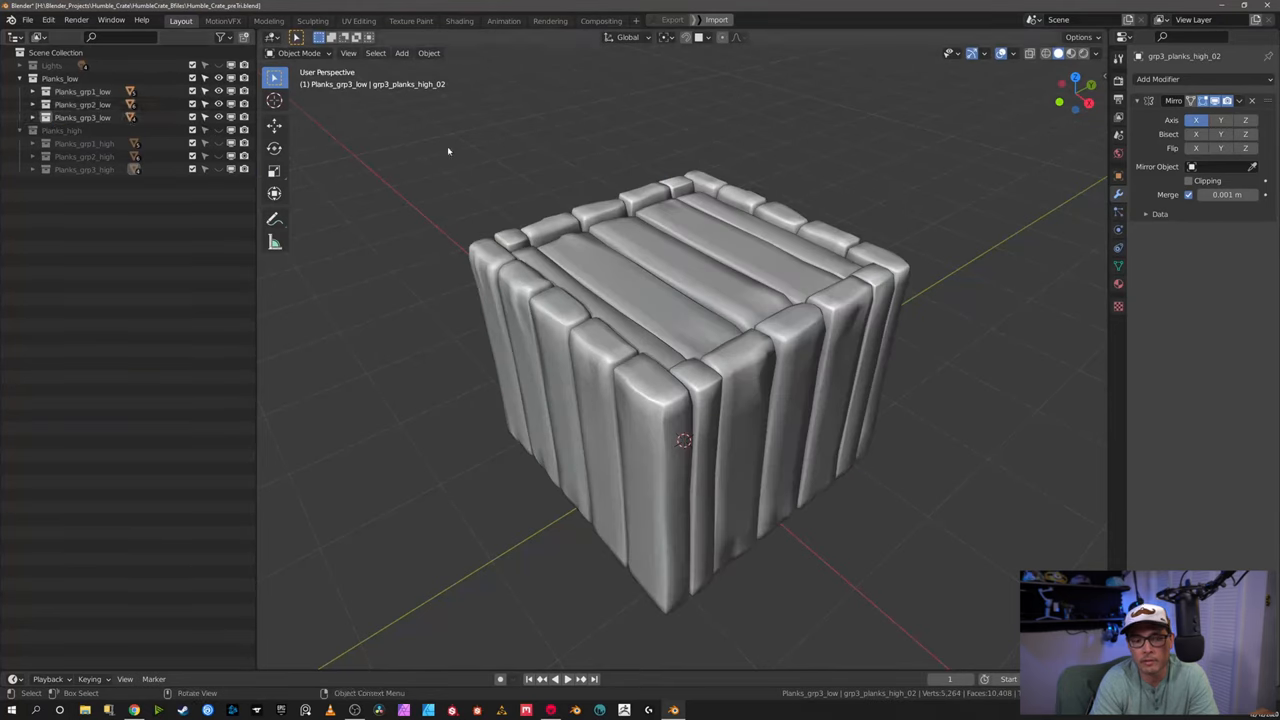
pyautogui.moveTo(441, 207)
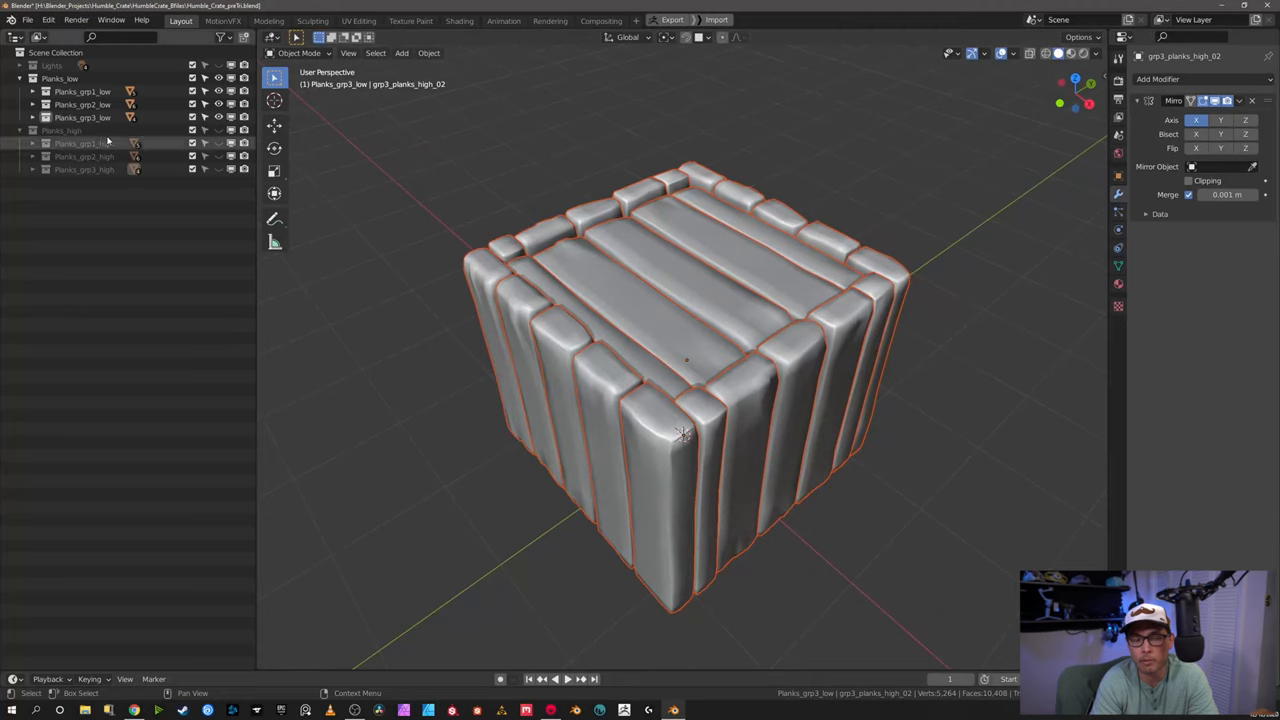
# Step: Review Humble_crate_low.fbx in the FBX export browser, cancel, and save the project
pyautogui.click(27, 19)
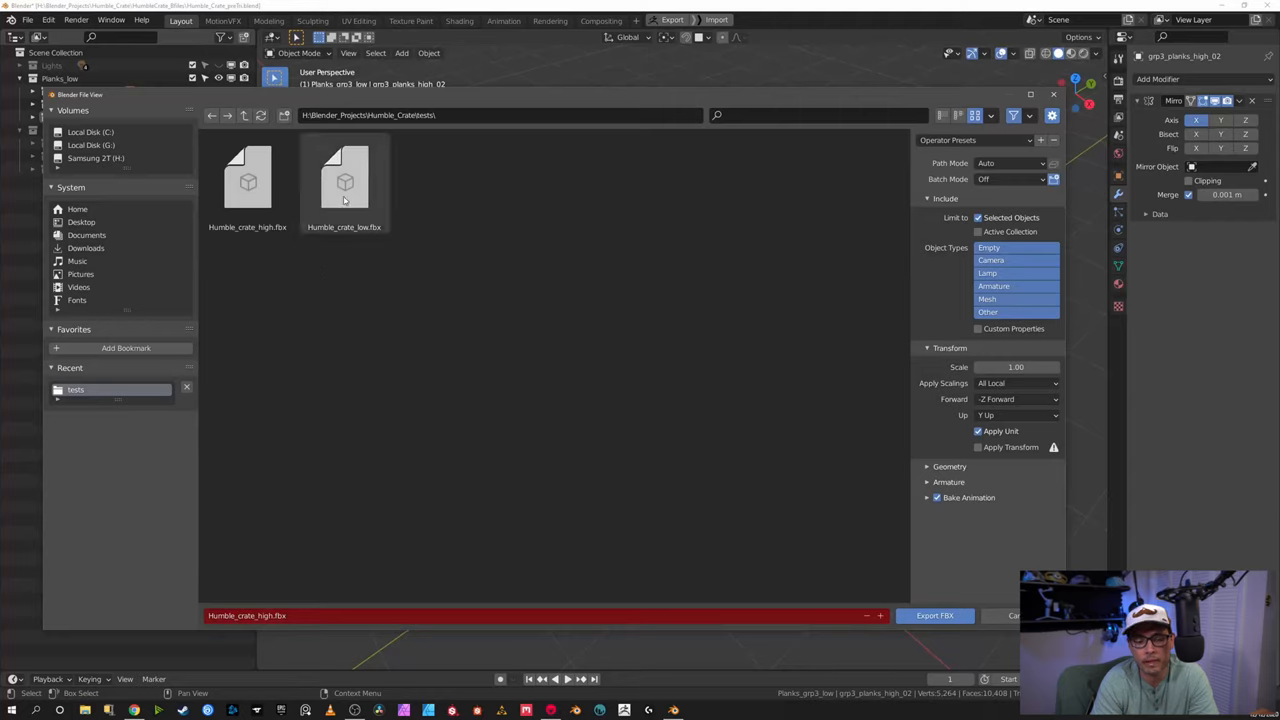
pyautogui.click(344, 180)
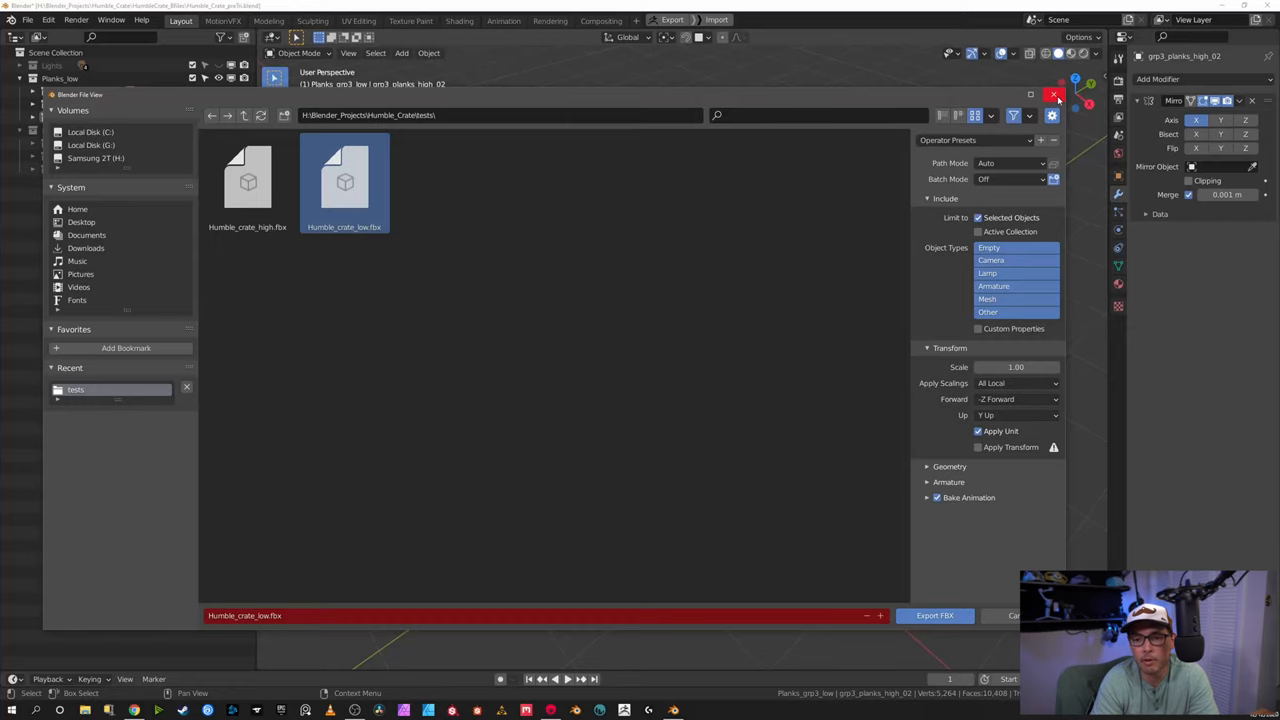
pyautogui.click(1053, 94)
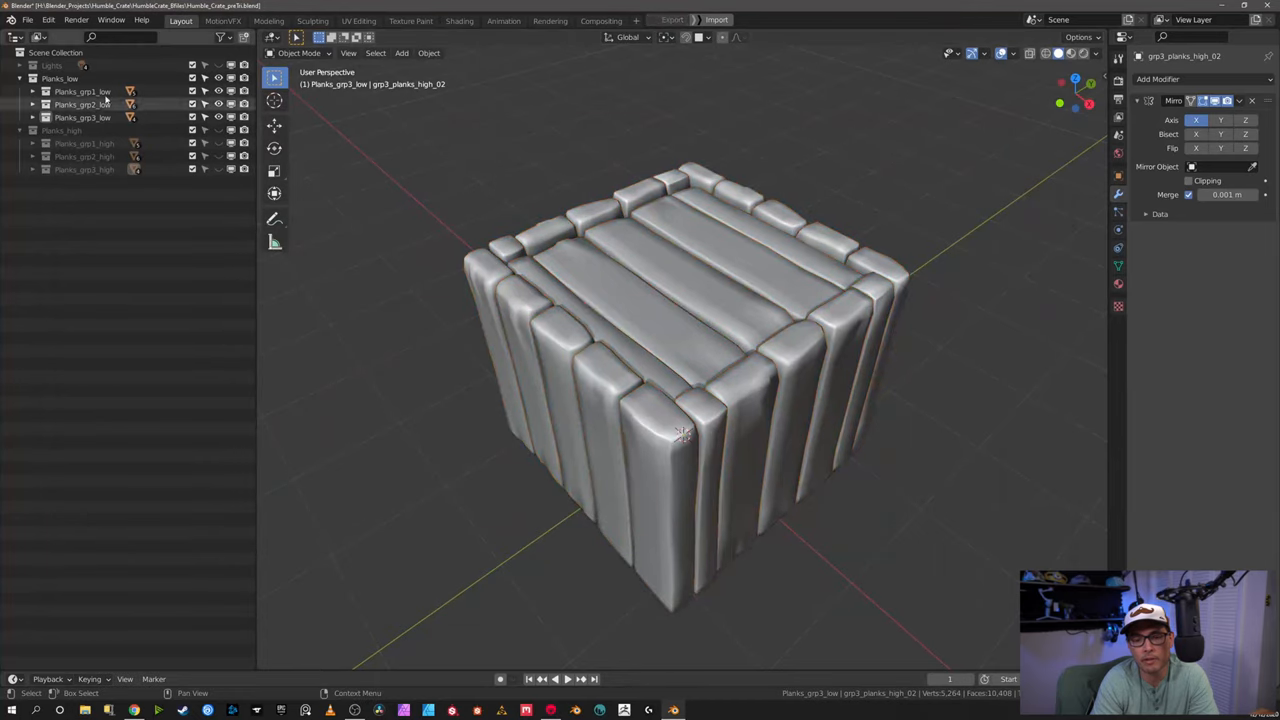
pyautogui.press('ctrl+s')
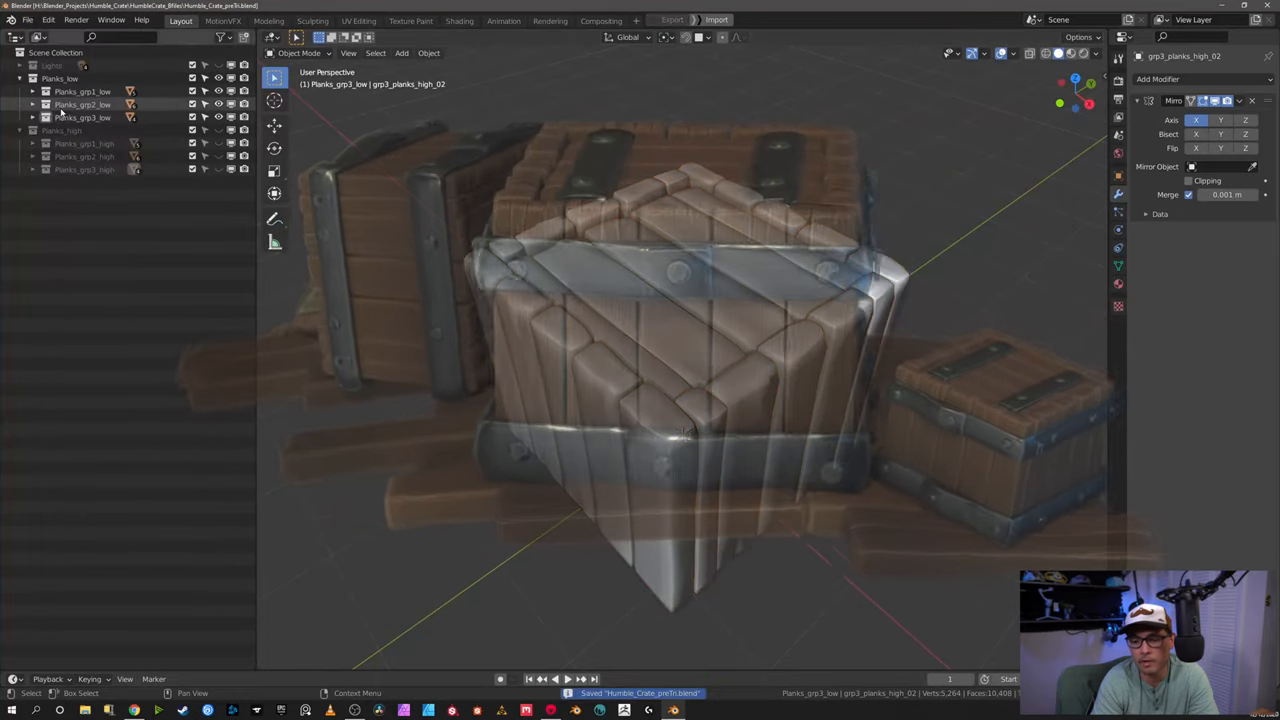